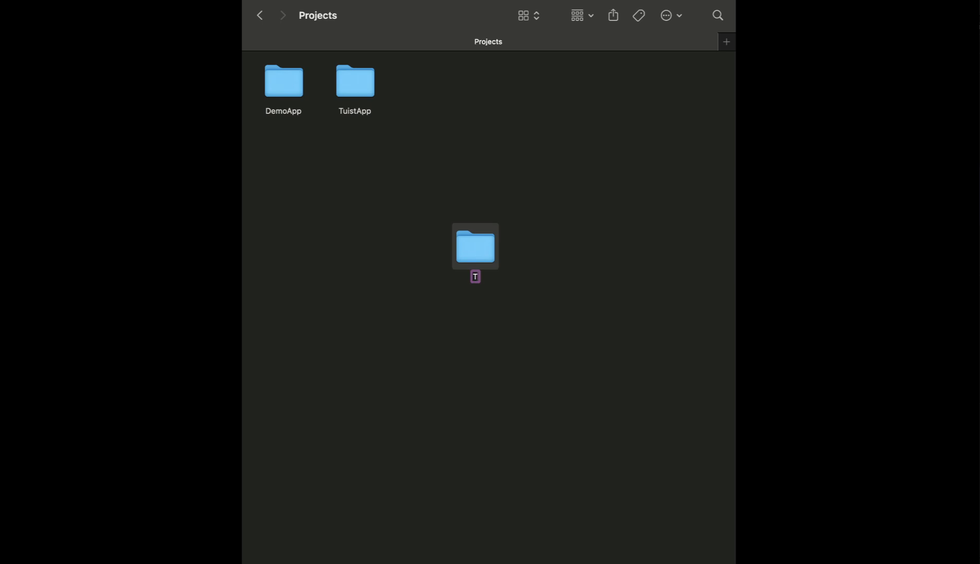
# Name a new folder TuistDemoApp and open the DemoApp project folder inside it.
pyautogui.write('TuistDemoApp')
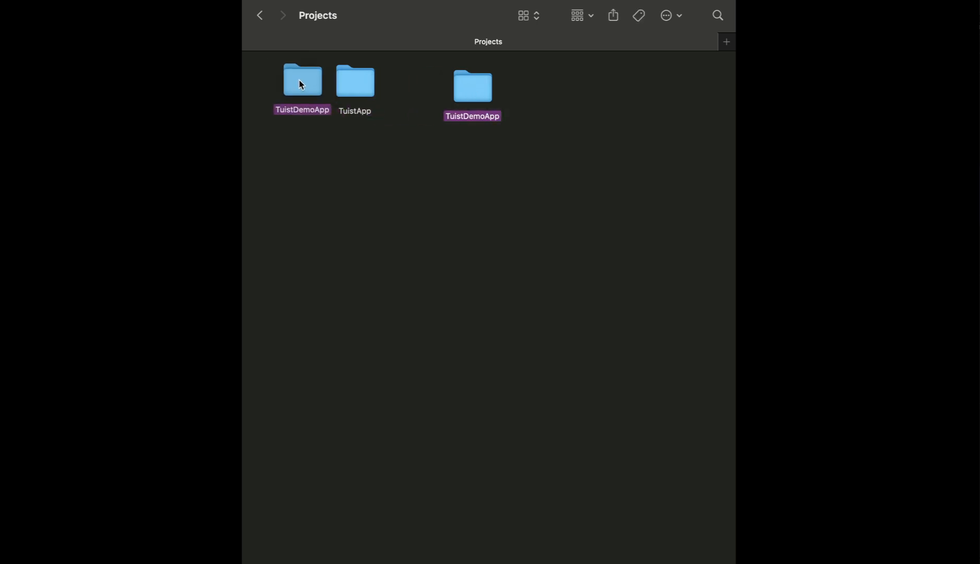
pyautogui.doubleClick(302, 80)
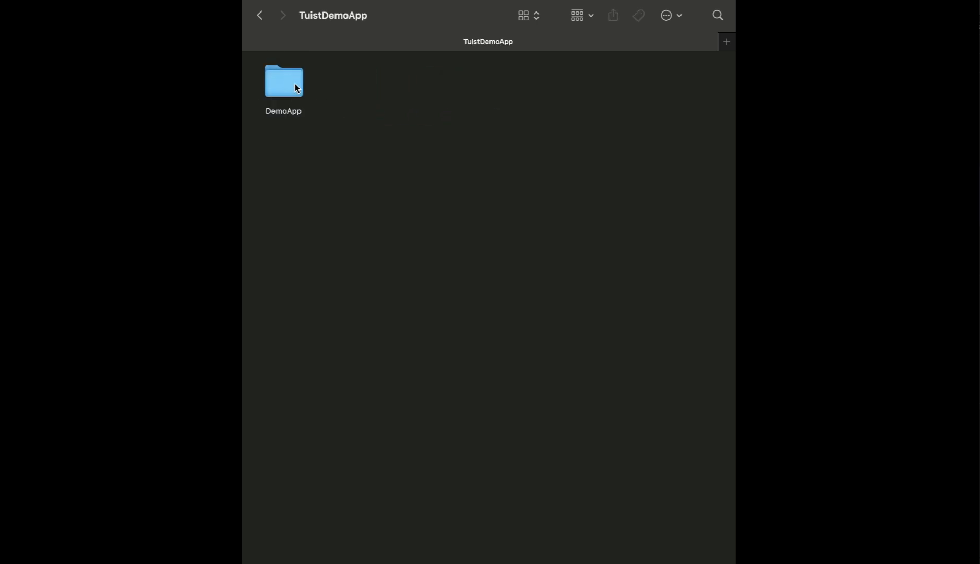
pyautogui.click(284, 81)
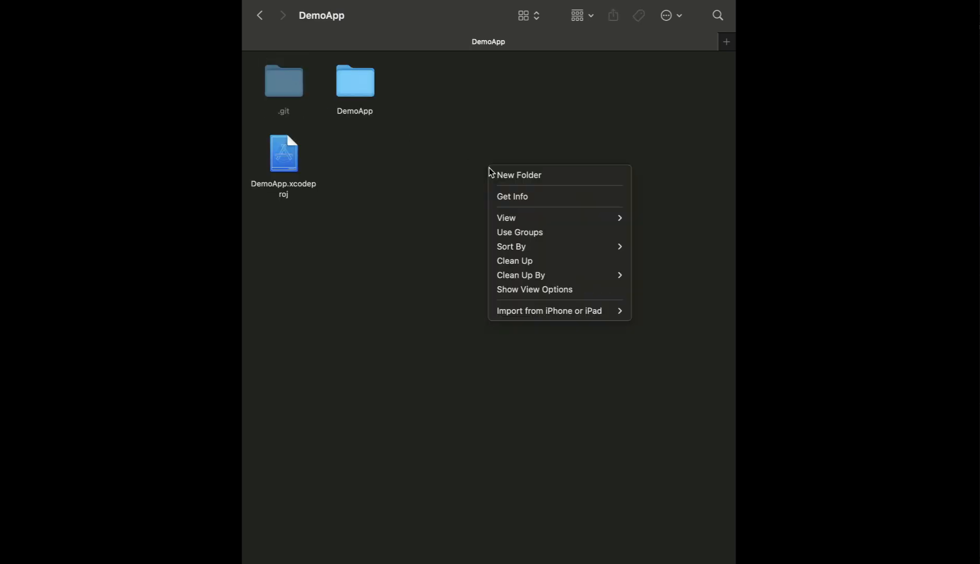
# Create Tests, Resources and Sources folders and move Assets.xcassets and Preview Content out.
pyautogui.click(519, 175)
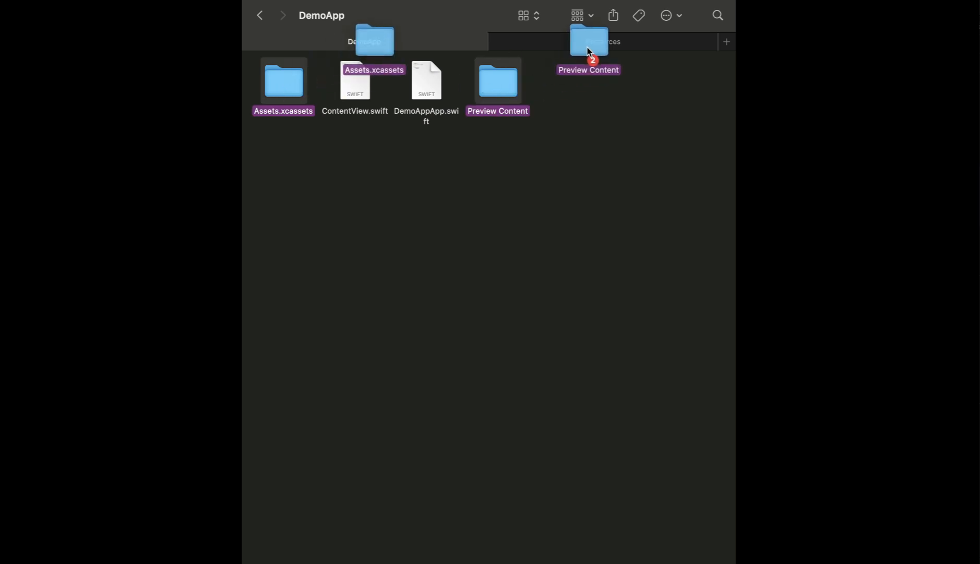
pyautogui.click(601, 42)
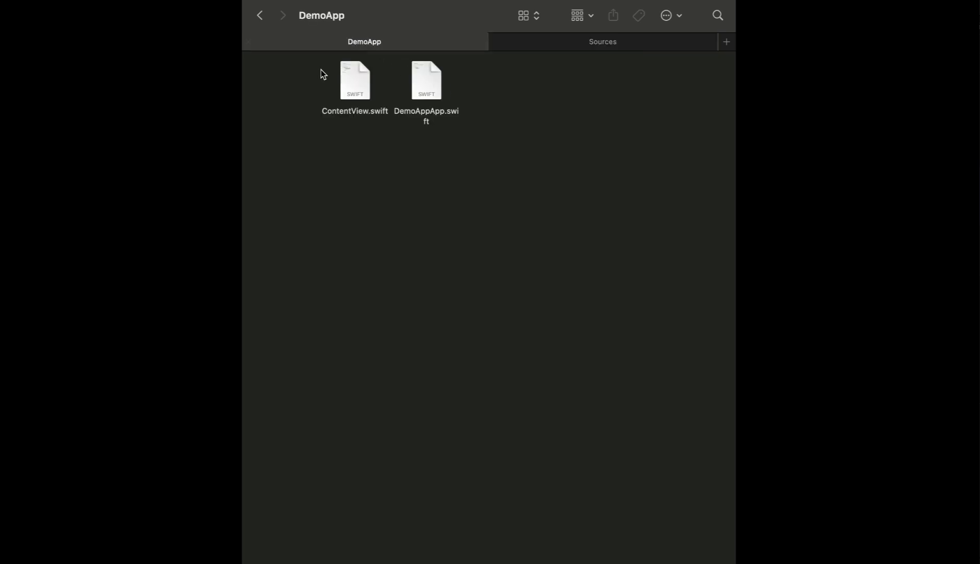
pyautogui.moveTo(316, 103)
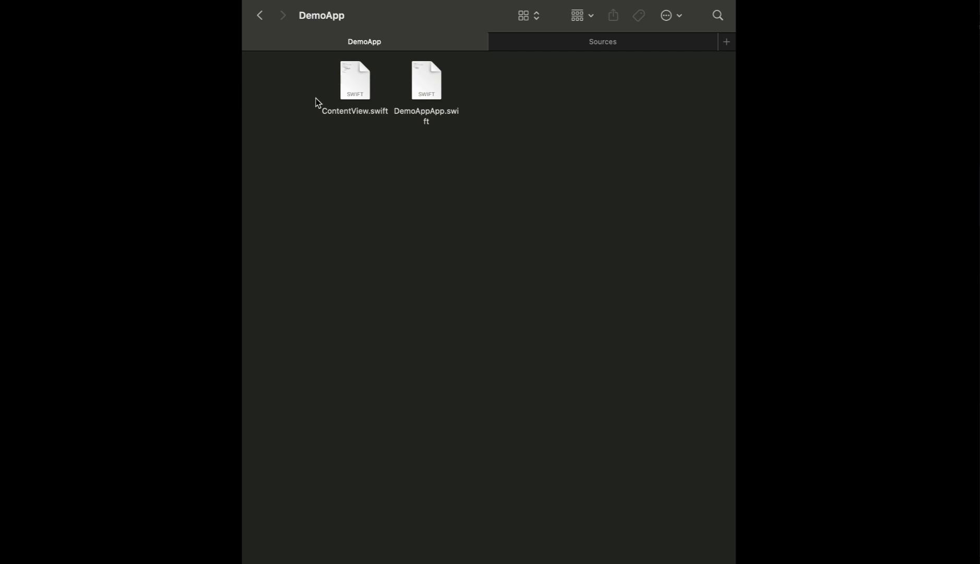
pyautogui.moveTo(427, 99)
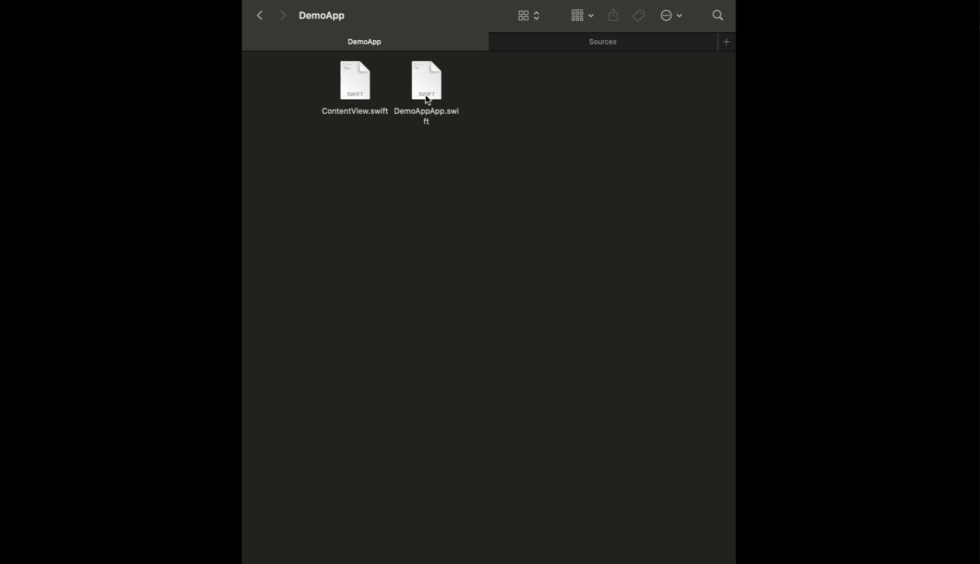
pyautogui.click(425, 80)
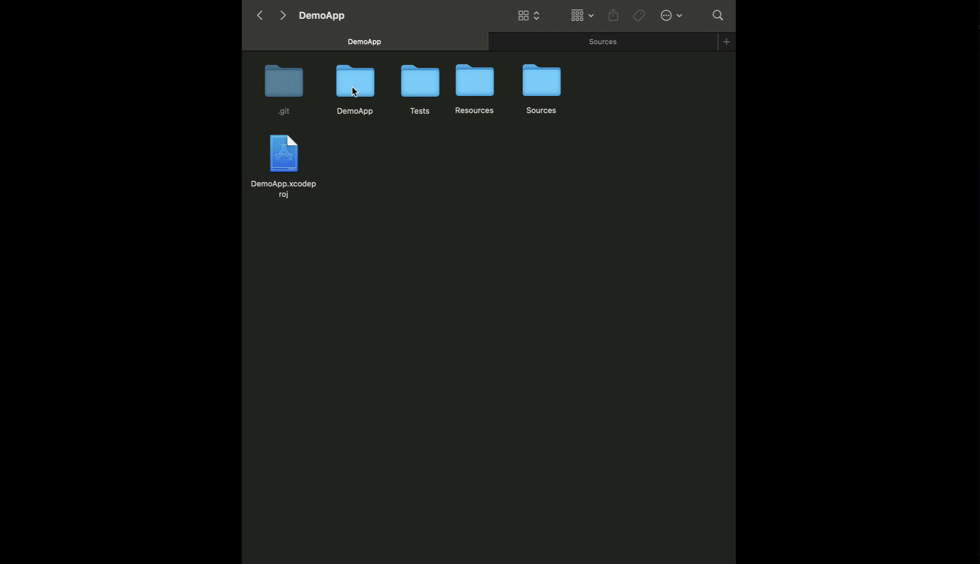
# Delete the inner DemoApp folder and DemoApp.xcodeproj, then open Project.swift in Xcode.
pyautogui.click(354, 81)
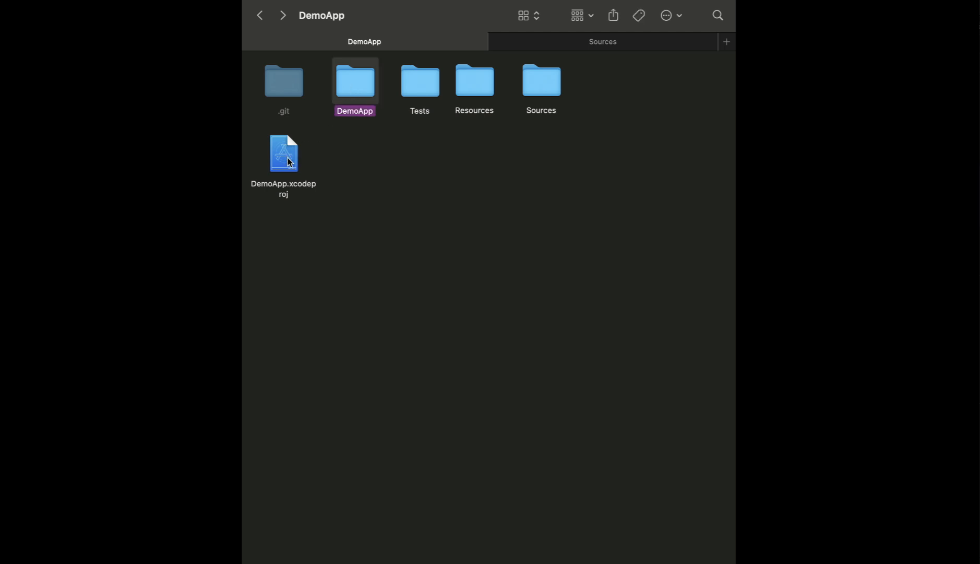
pyautogui.click(282, 153)
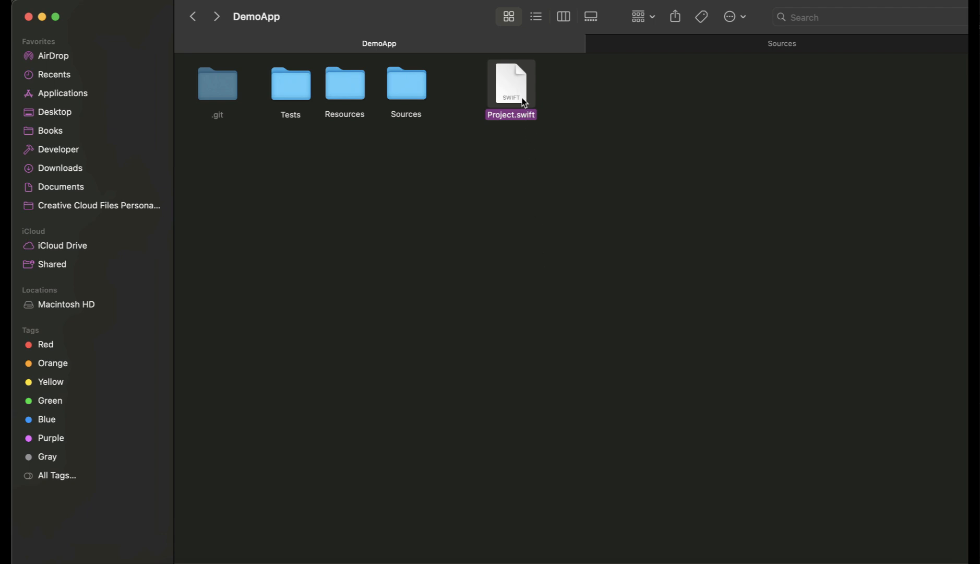
pyautogui.moveTo(517, 97)
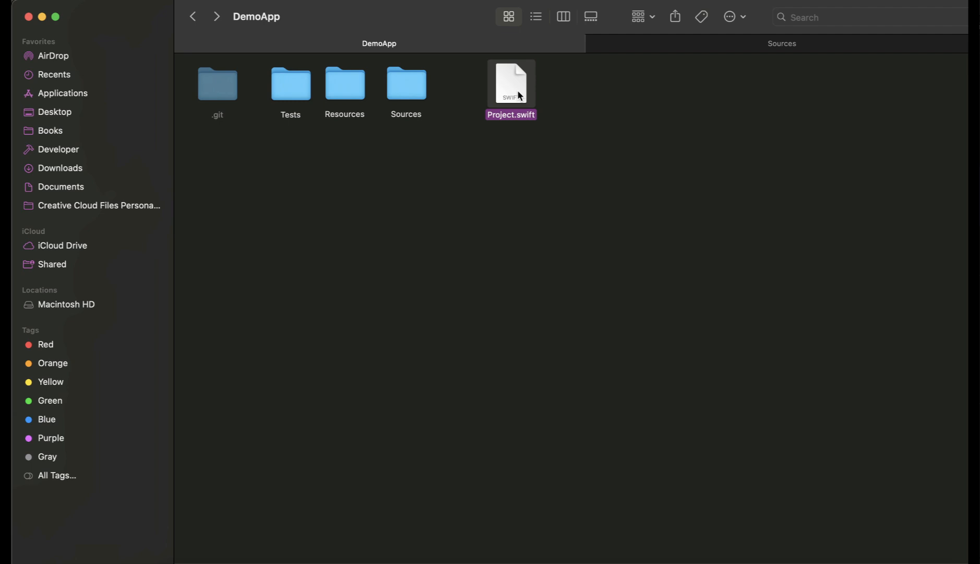
pyautogui.doubleClick(509, 82)
pyautogui.write('import')
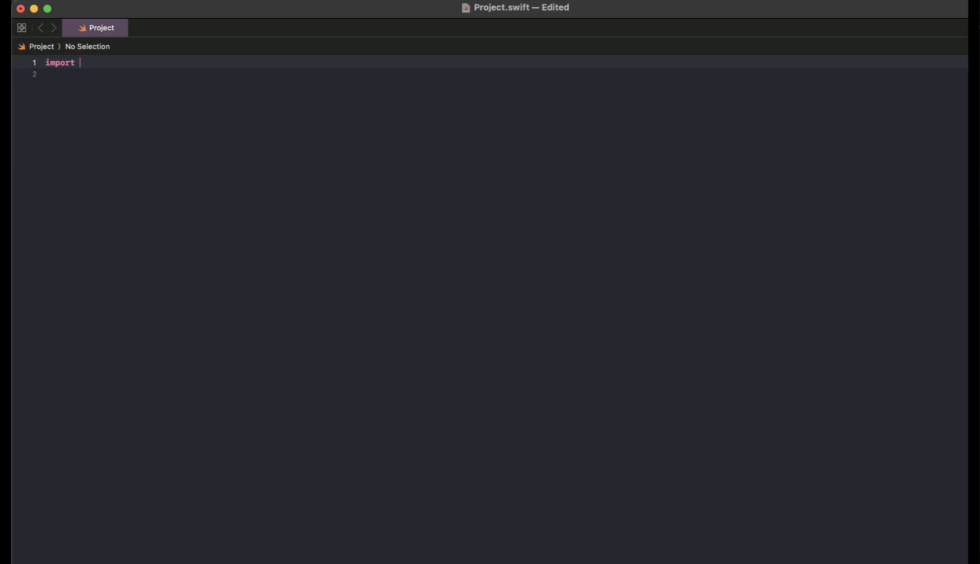
# Write 'import ProjectDescription' and 'let project = Project(name: "DemoApp", targets: [])'.
pyautogui.write('pr')
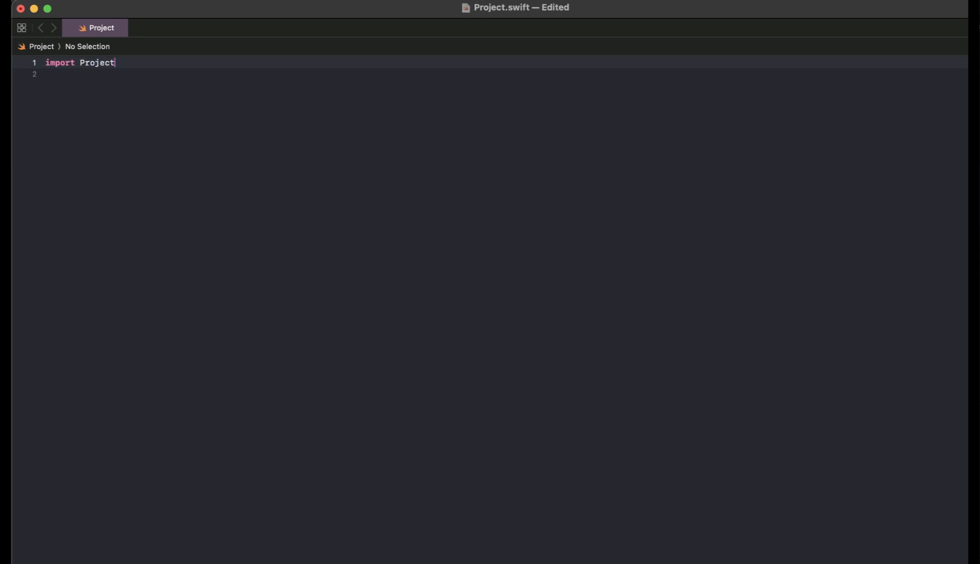
pyautogui.write('Description')
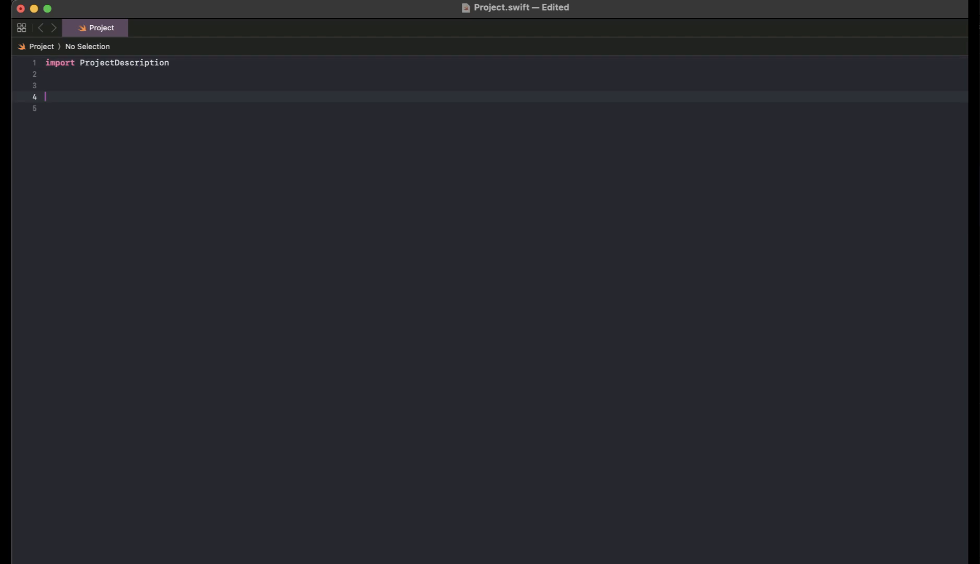
pyautogui.write('let pro')
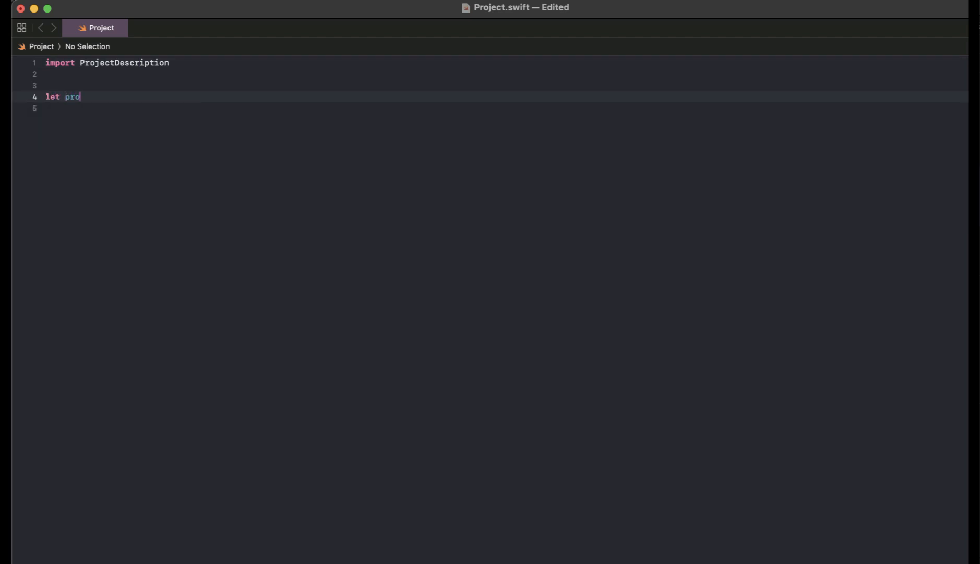
pyautogui.write('ject =')
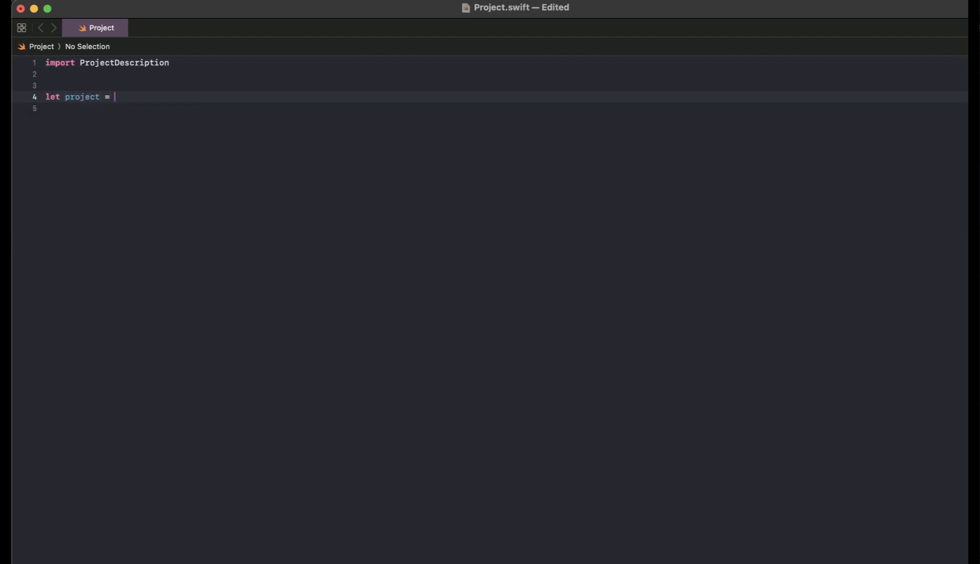
pyautogui.write('Project(')
pyautogui.click(505, 108)
pyautogui.write('name:')
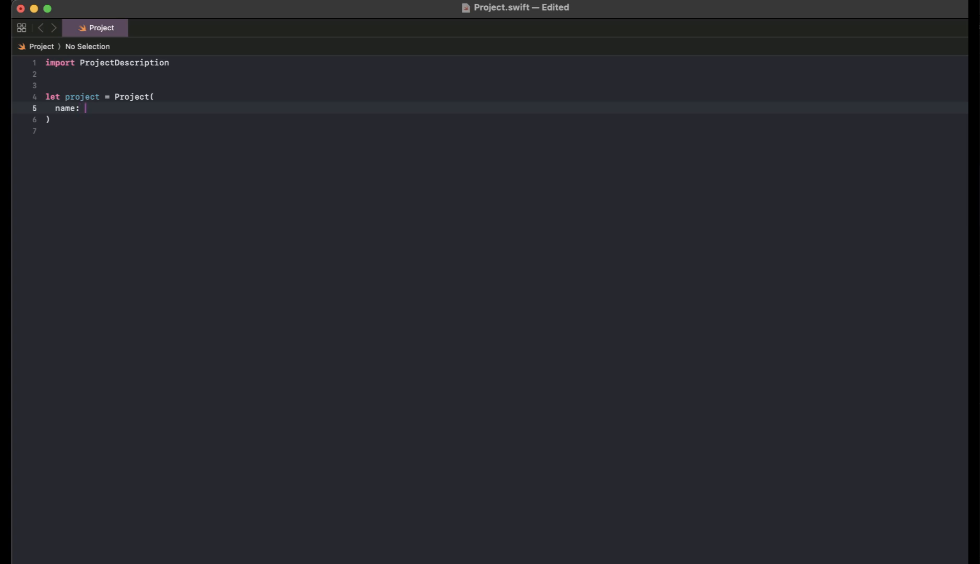
pyautogui.write('"')
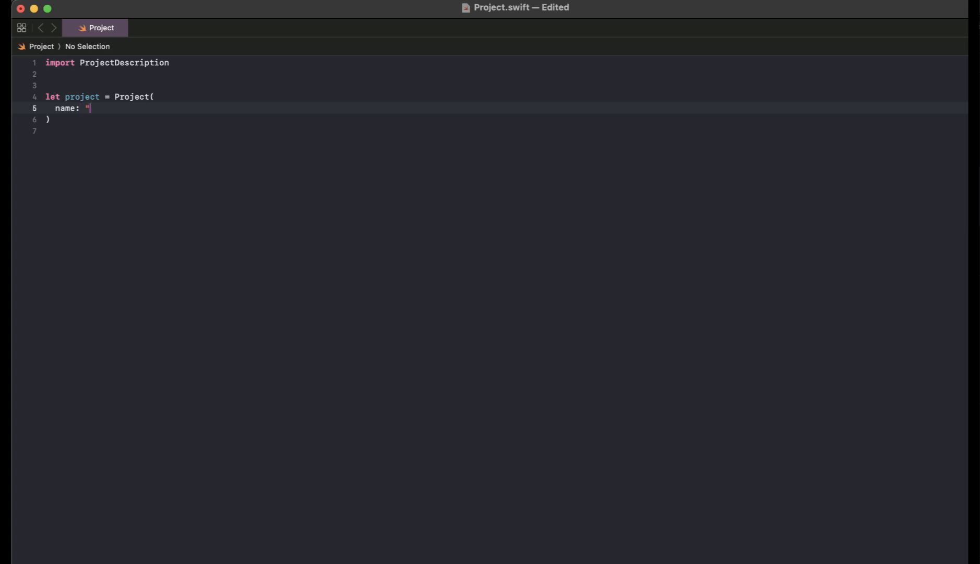
pyautogui.write('Demo')
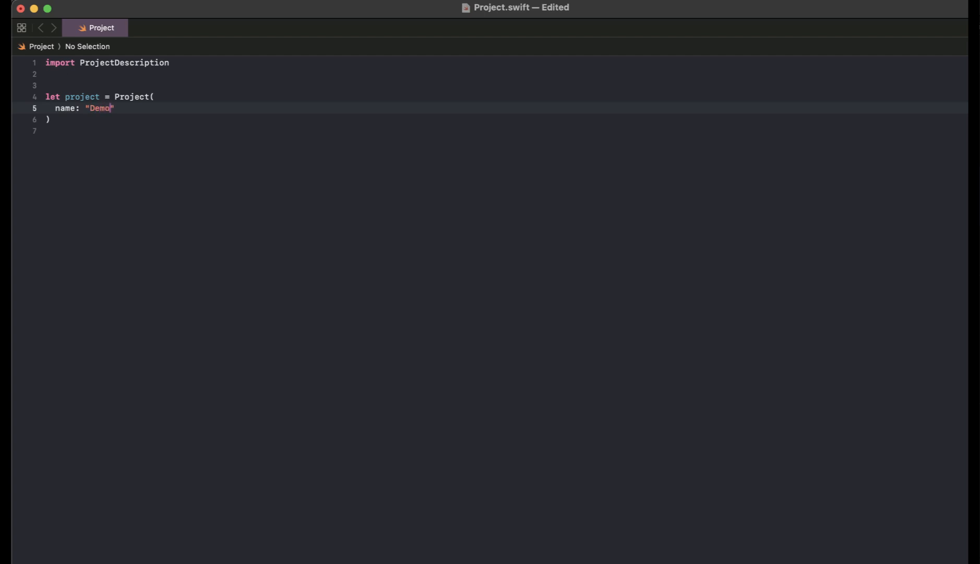
pyautogui.write('App",')
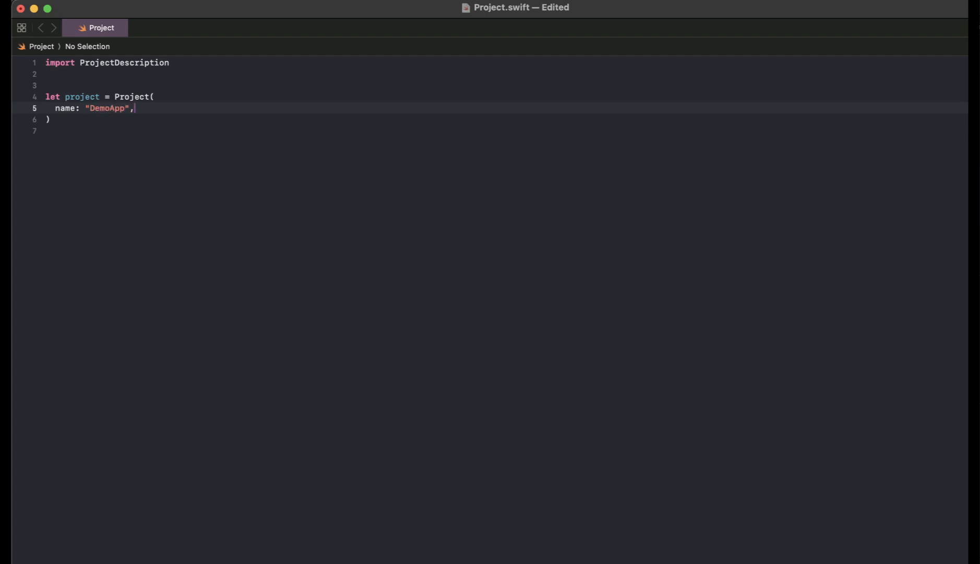
pyautogui.write('targets')
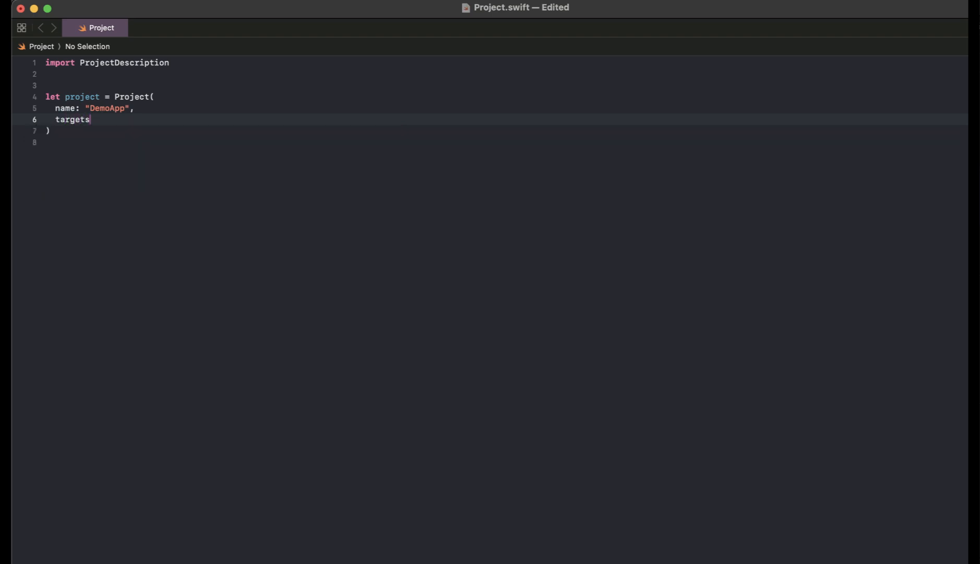
pyautogui.write(':')
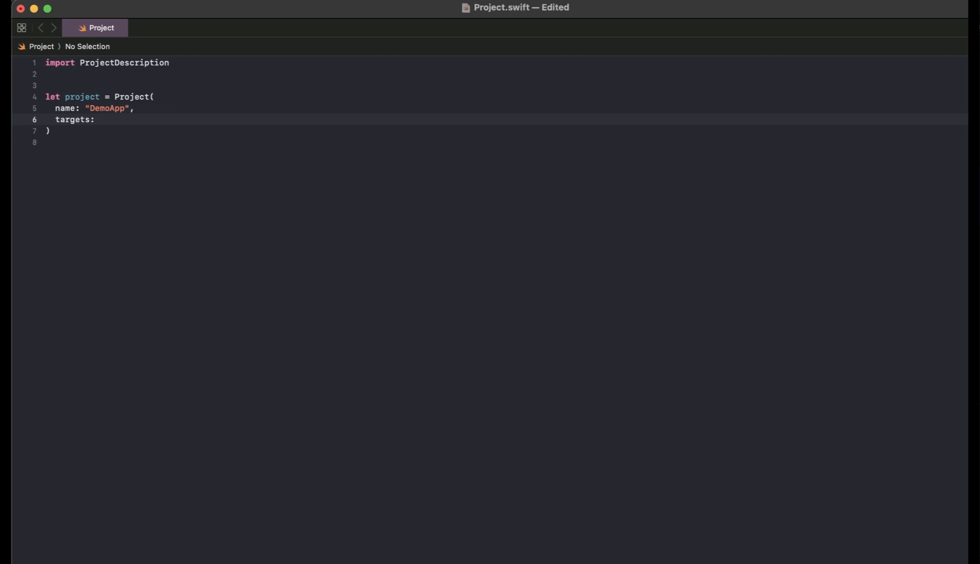
pyautogui.write('[]')
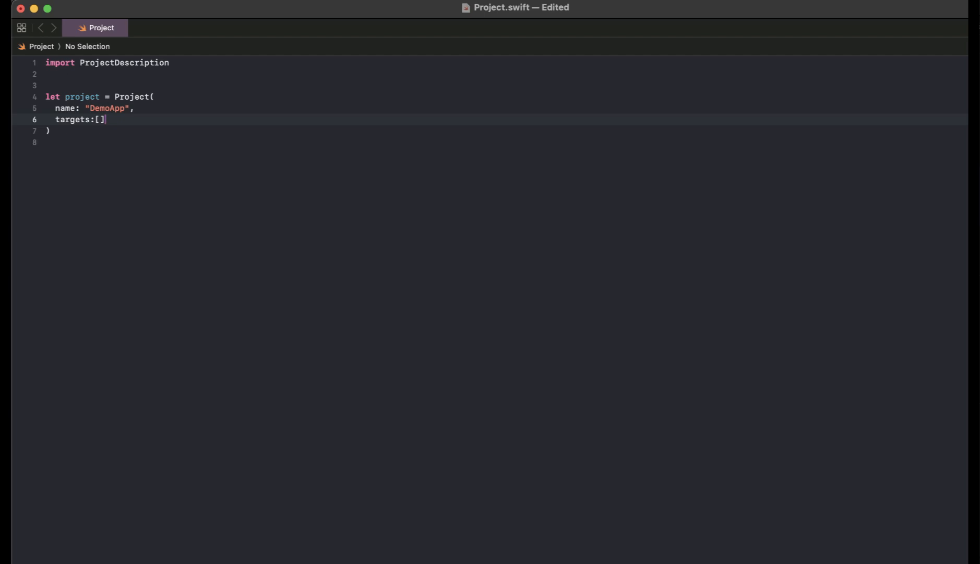
pyautogui.moveTo(83, 500)
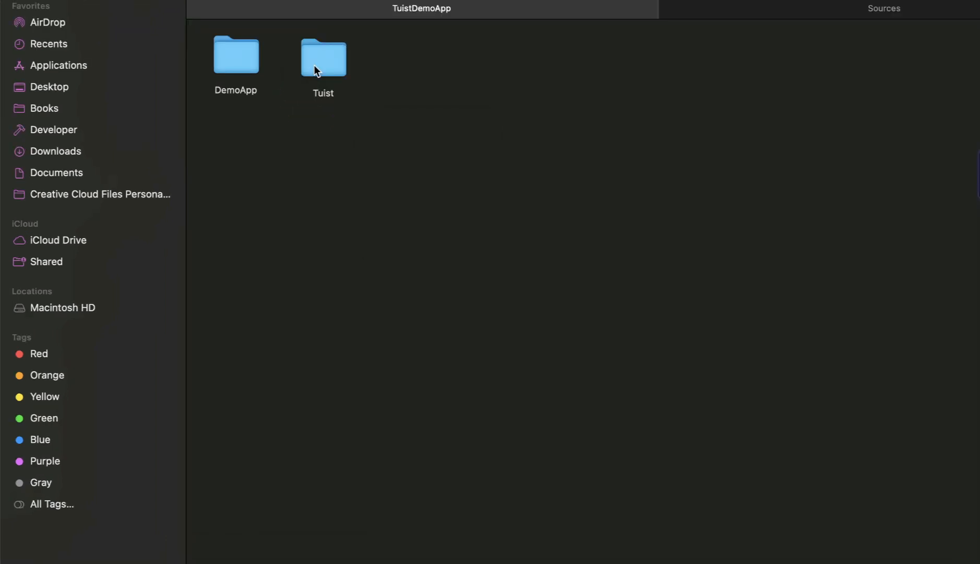
# In the Tuist folder, create ProjectDescriptionHelpers with a Targets folder inside.
pyautogui.doubleClick(323, 56)
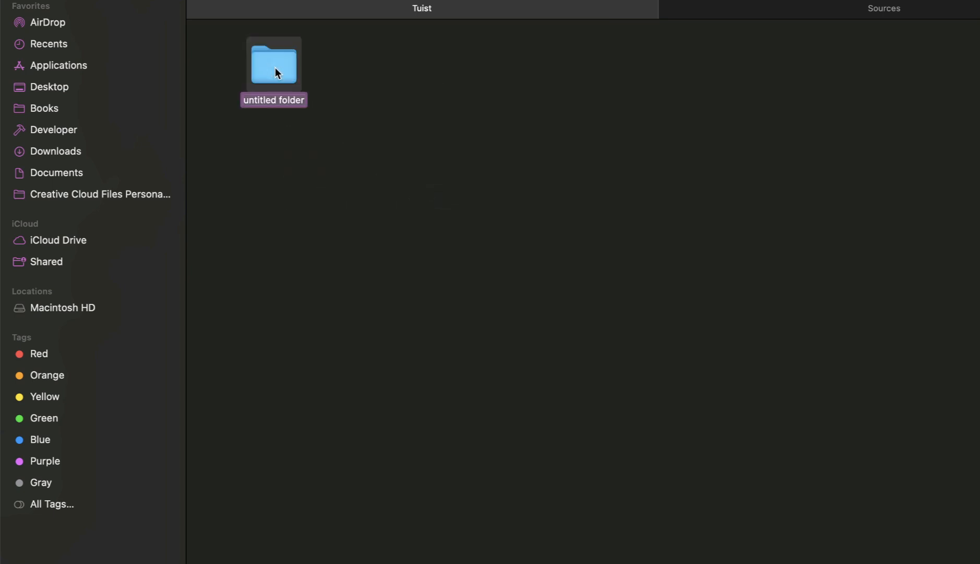
pyautogui.moveTo(274, 66); pyautogui.dragTo(239, 55)
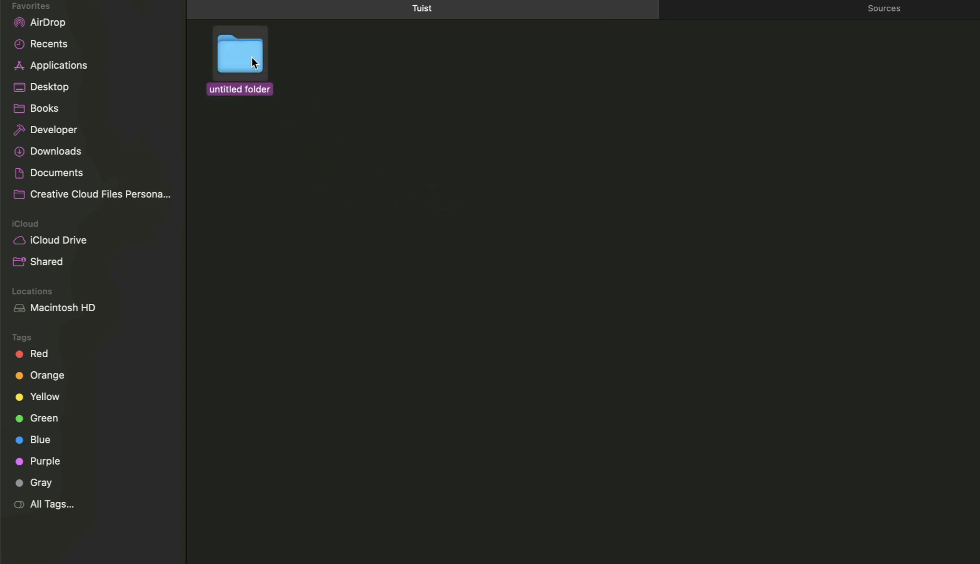
pyautogui.write('ProjectDescriptionHelpers')
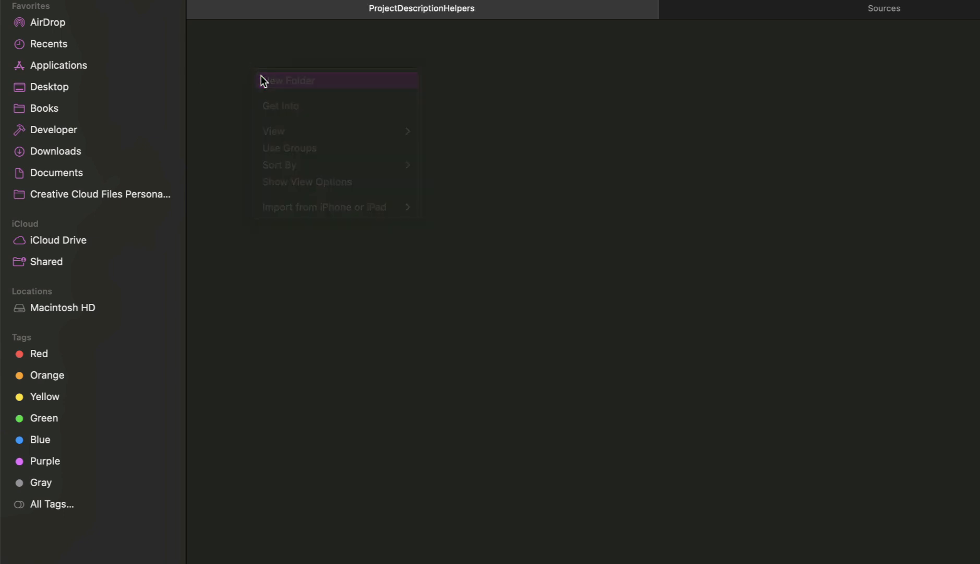
pyautogui.click(290, 80)
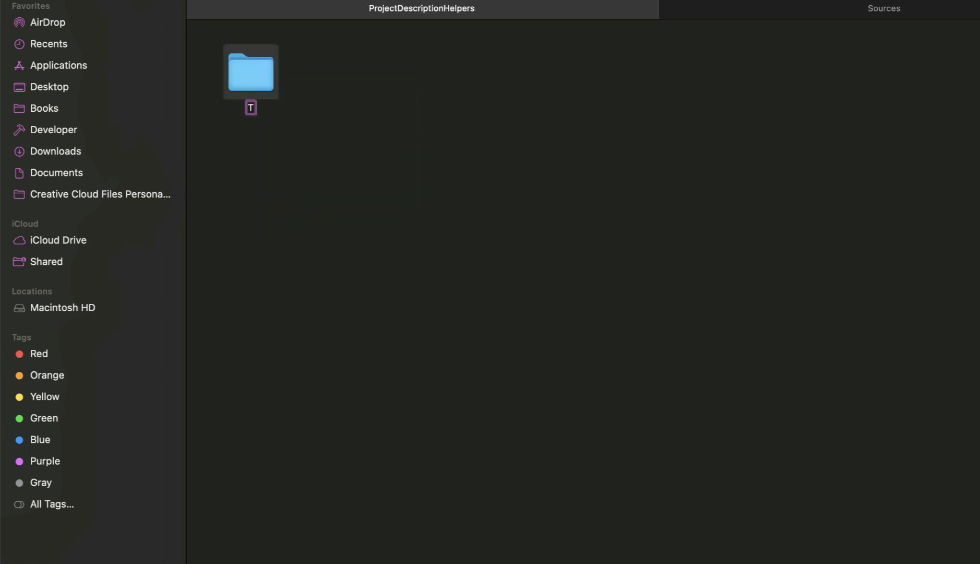
pyautogui.write('Targets')
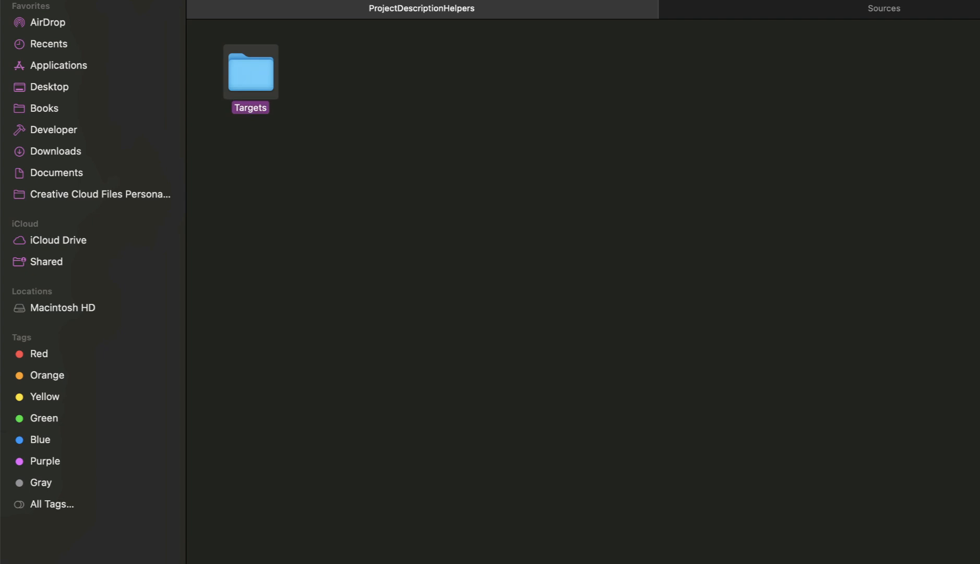
# Create a Targets.swift file with the .swift extension and open it in Xcode.
pyautogui.moveTo(250, 72); pyautogui.dragTo(237, 50)
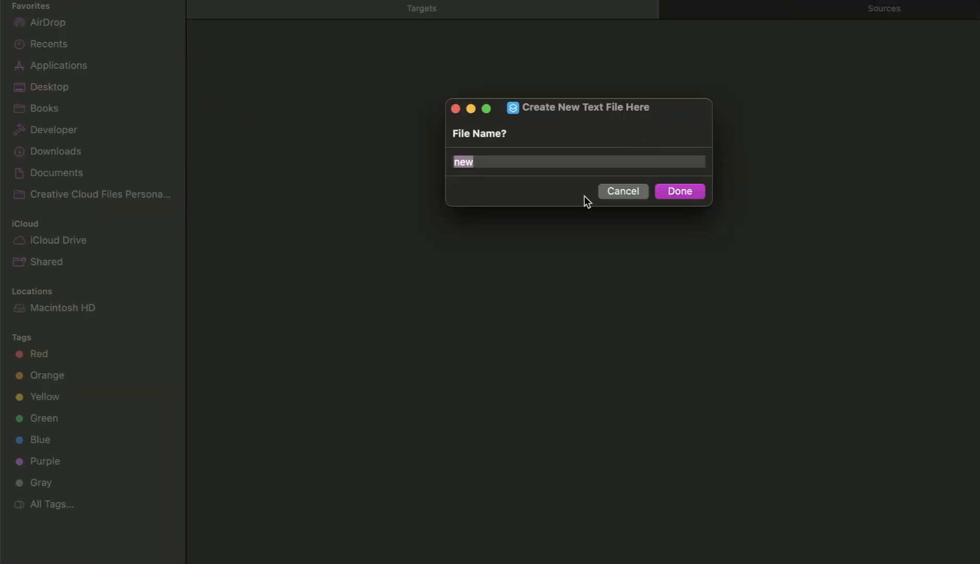
pyautogui.write('Target')
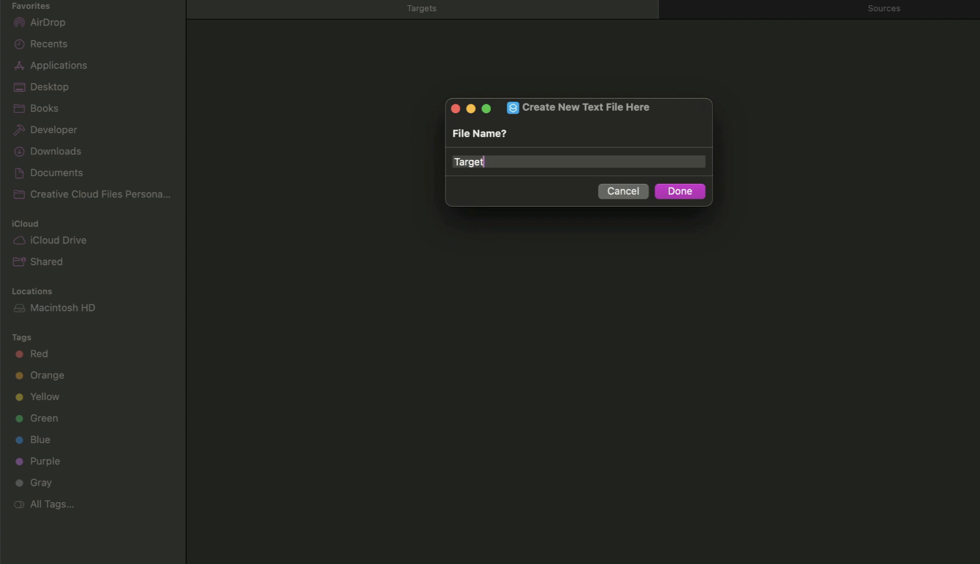
pyautogui.click(678, 191)
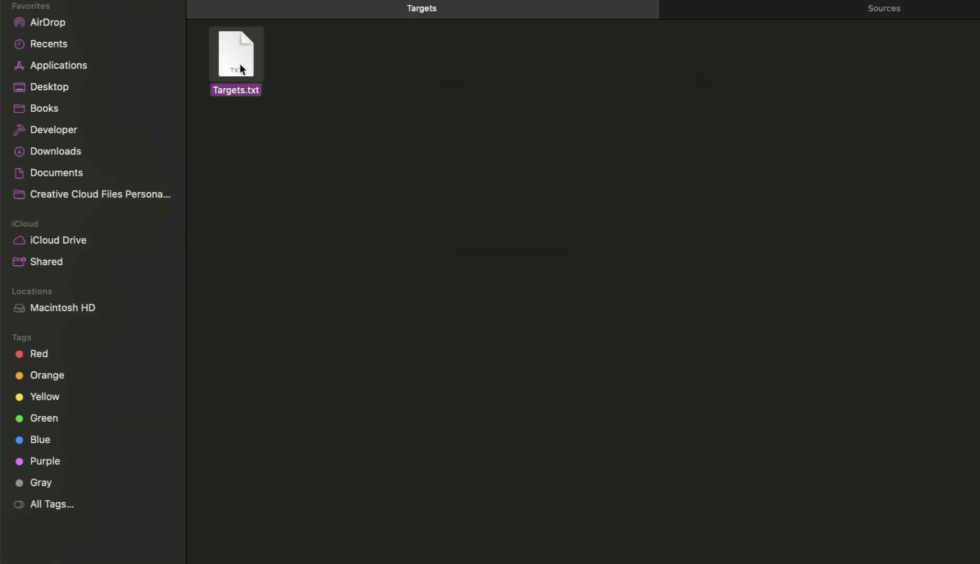
pyautogui.click(236, 90)
pyautogui.write('swif')
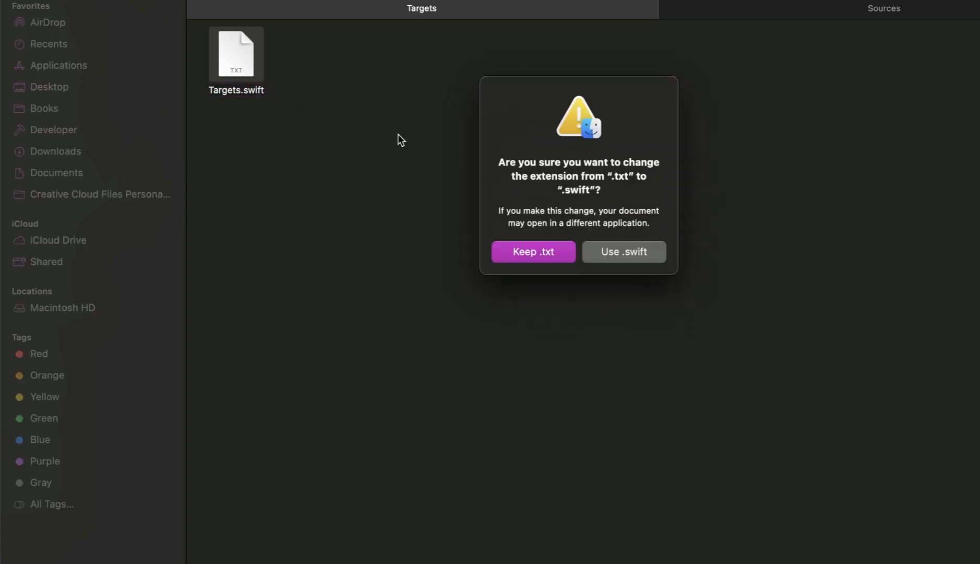
pyautogui.click(622, 251)
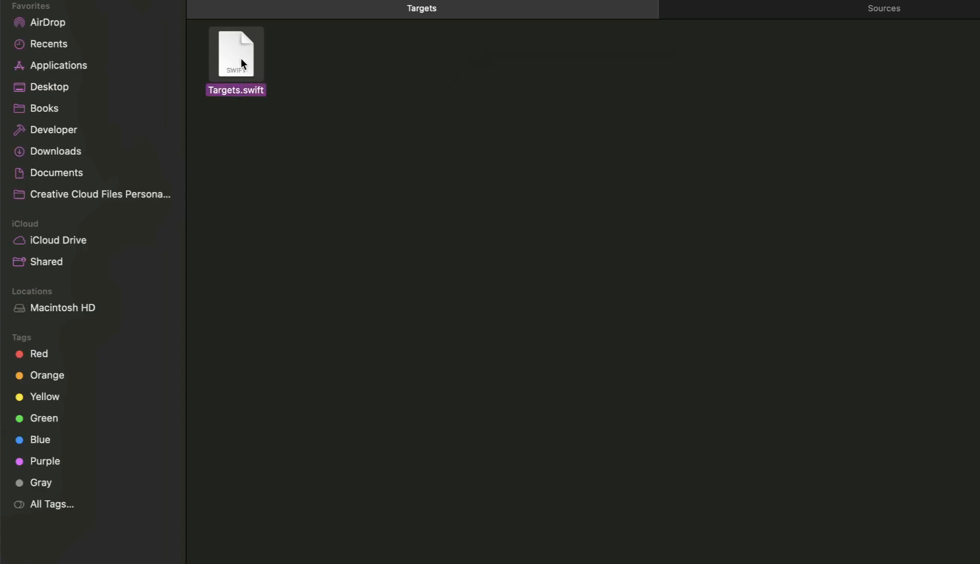
pyautogui.doubleClick(236, 53)
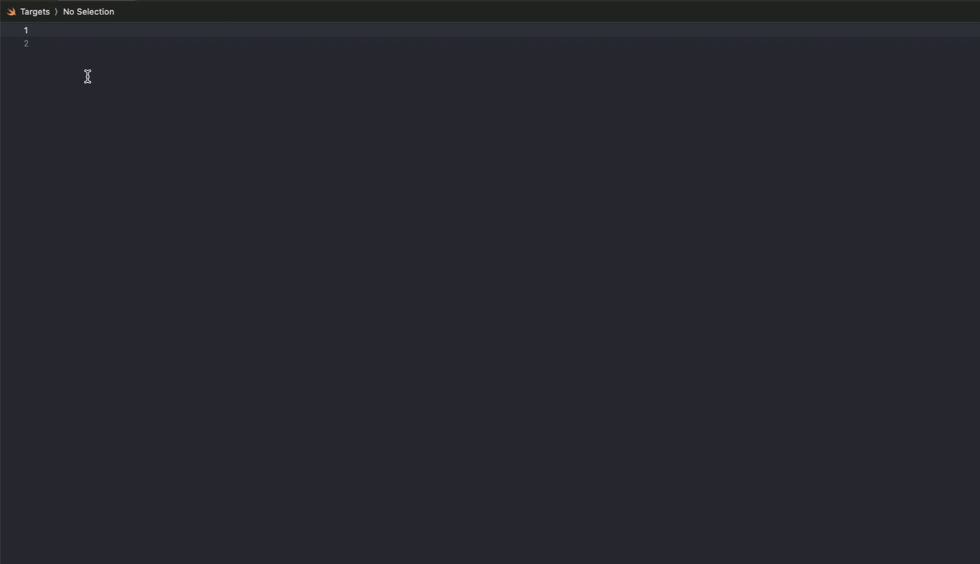
# Write 'extension Target' containing 'public enum Demo: String, CaseIterable'.
pyautogui.click(39, 29)
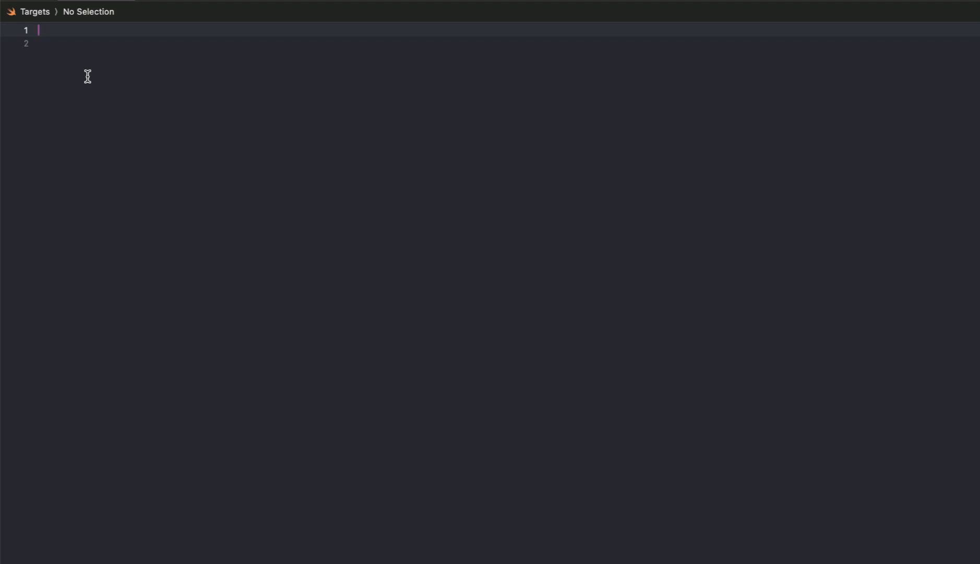
pyautogui.write('ext')
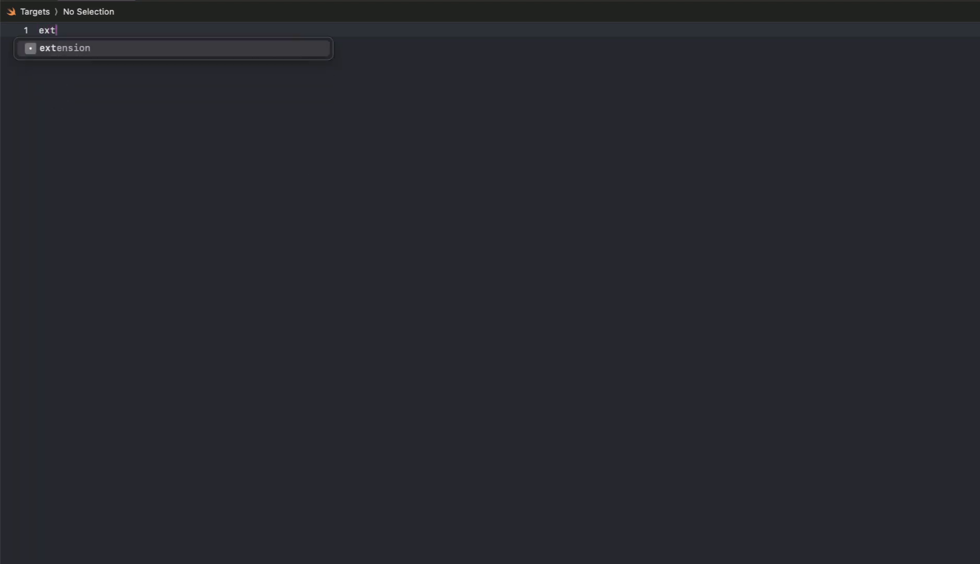
pyautogui.press('Tab')
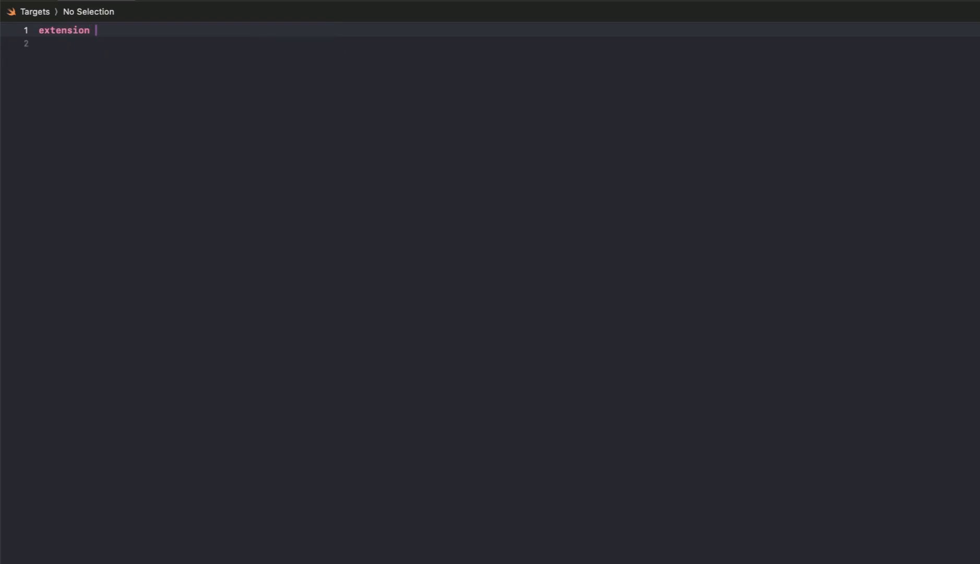
pyautogui.write('Target {')
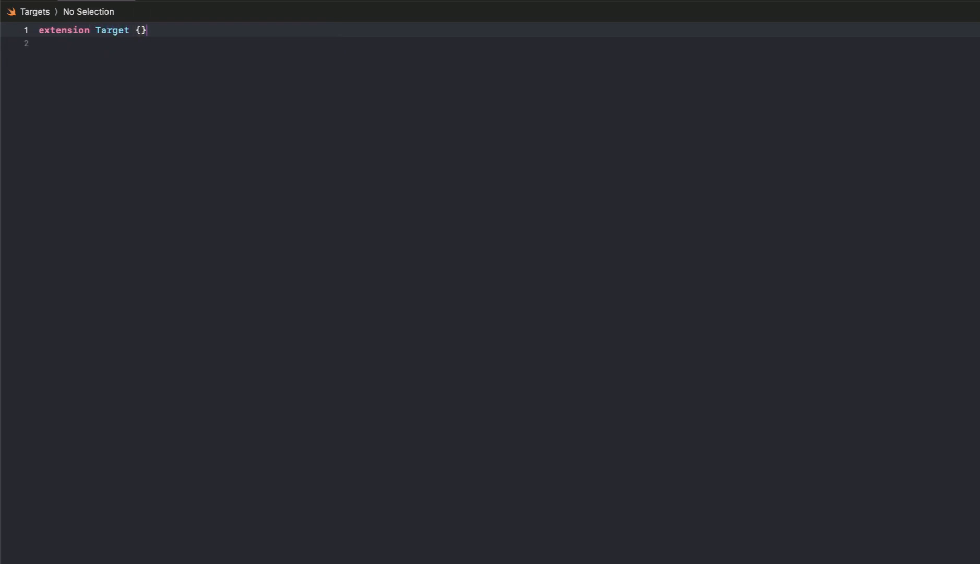
pyautogui.write('public enum')
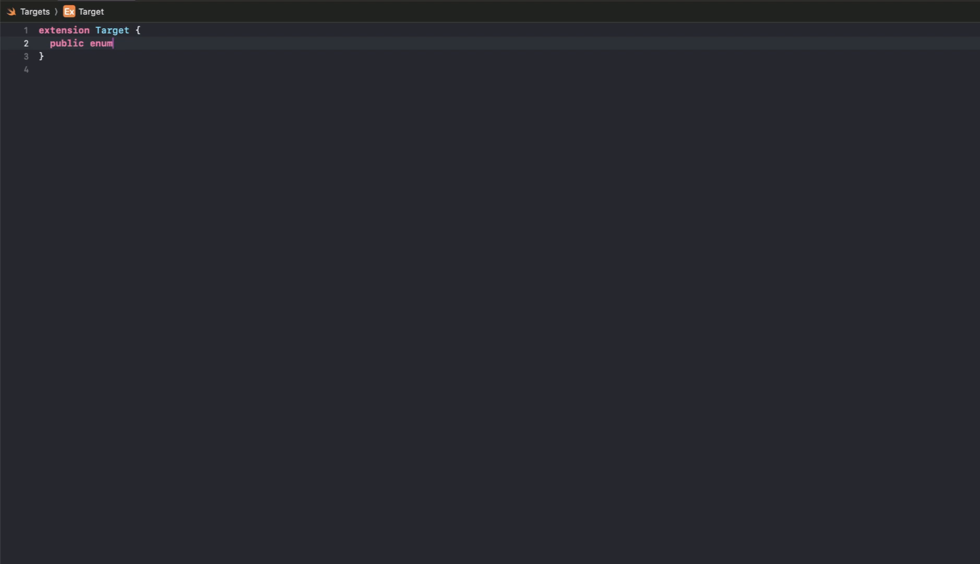
pyautogui.write('Demo: String, CaseIterable {')
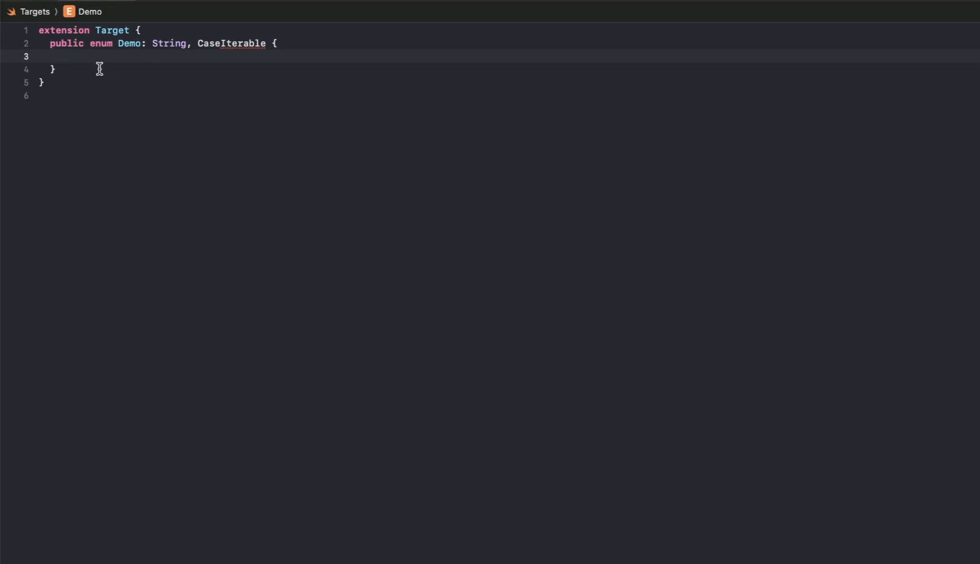
# Add the case DemoApp = "DemoApp" and delete the unfinished Networking case.
pyautogui.write('case')
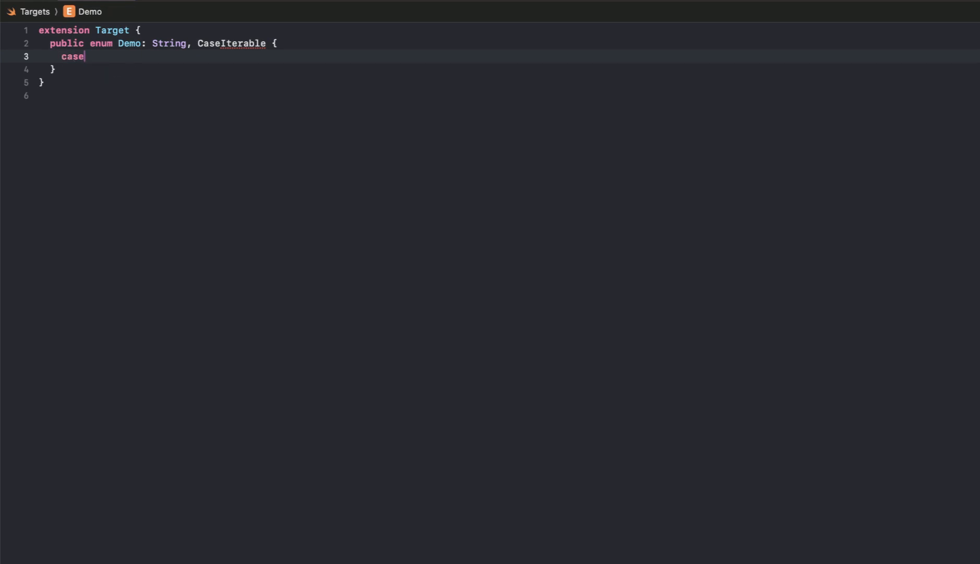
pyautogui.write('DemoA')
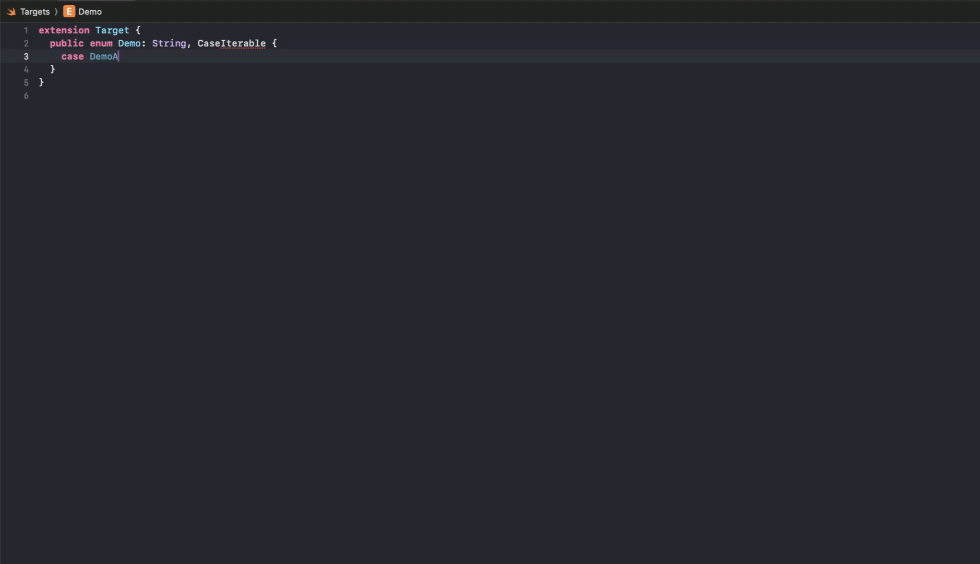
pyautogui.write('pp = "DemoApp"')
pyautogui.write('case')
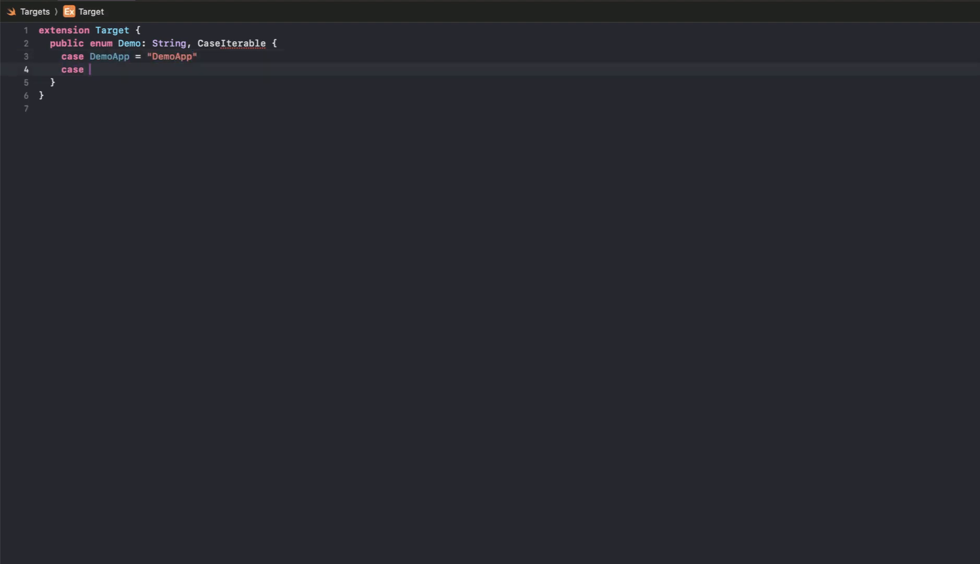
pyautogui.write('Netw')
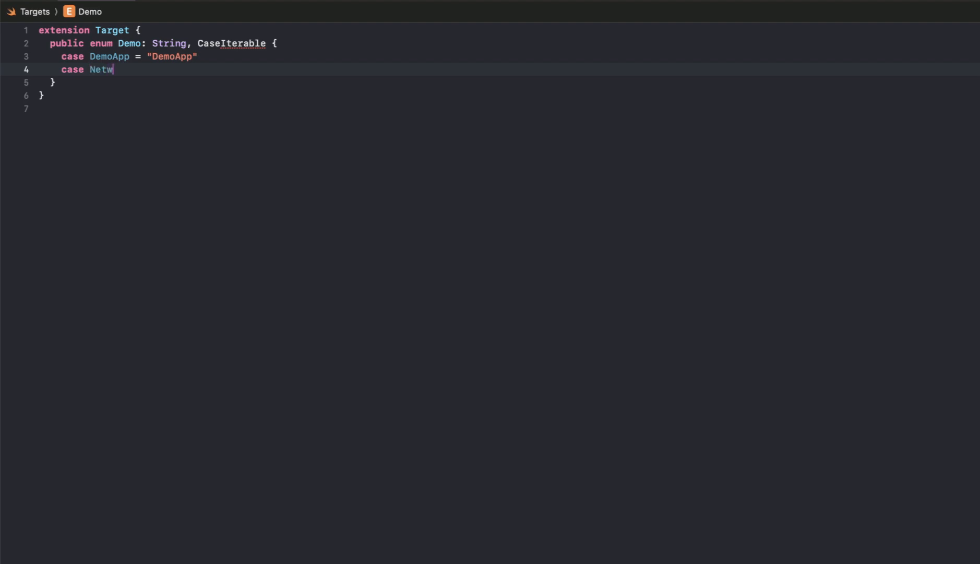
pyautogui.press('Tab')
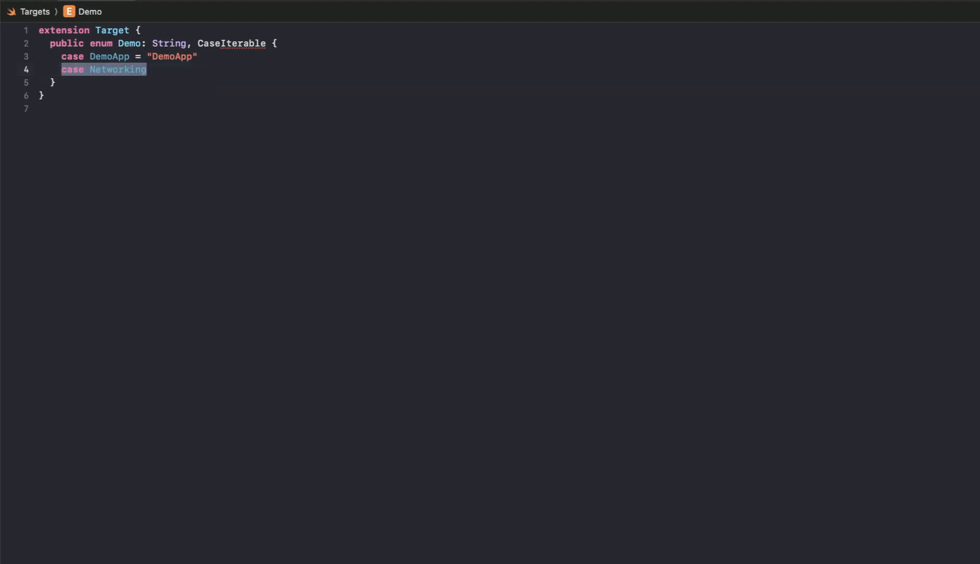
pyautogui.press('Delete')
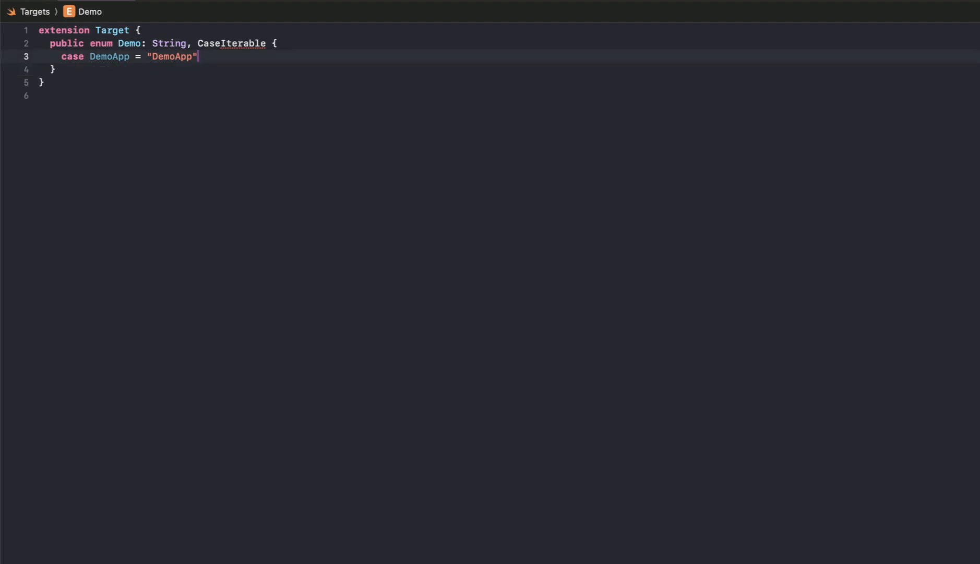
pyautogui.moveTo(127, 57)
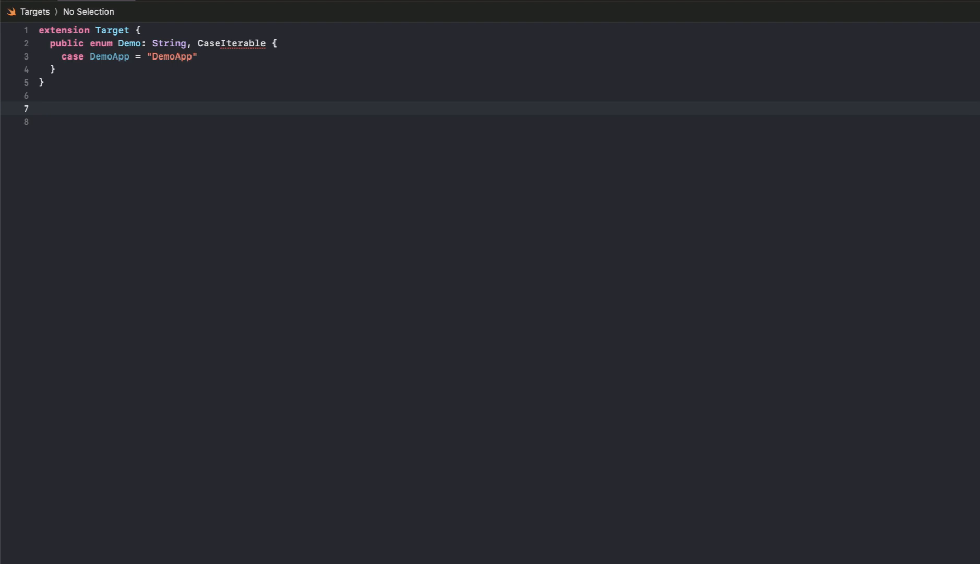
# Start an extension on Target.Demo with a target property calling .target(name:.
pyautogui.write('extension')
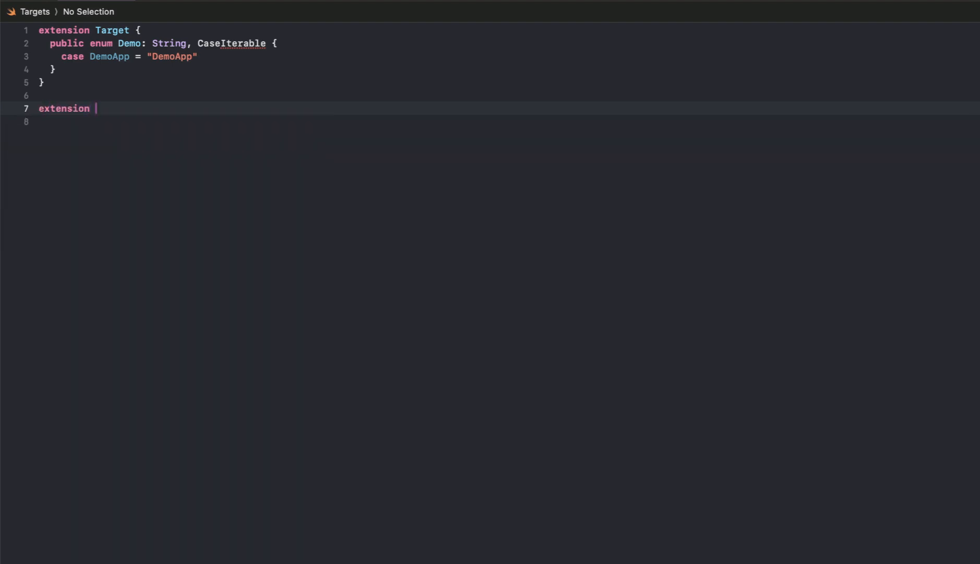
pyautogui.write('Target')
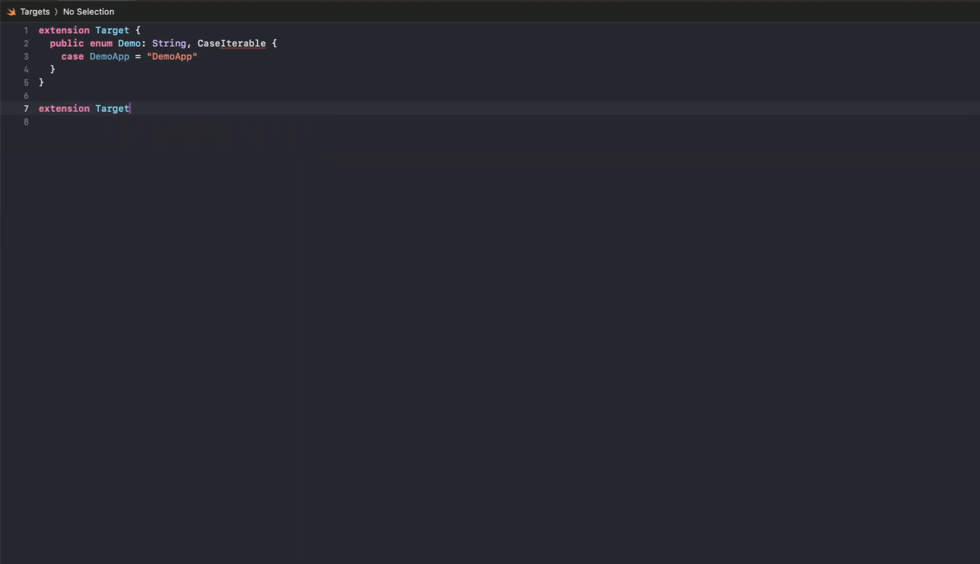
pyautogui.write('.Demo {')
pyautogui.write('publi')
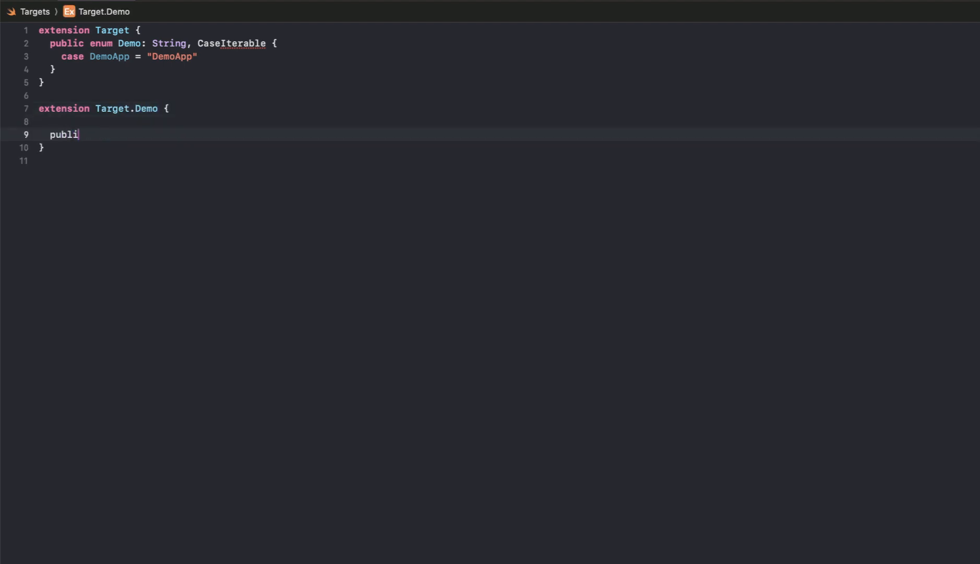
pyautogui.write('c var target: Target {')
pyautogui.write('.target')
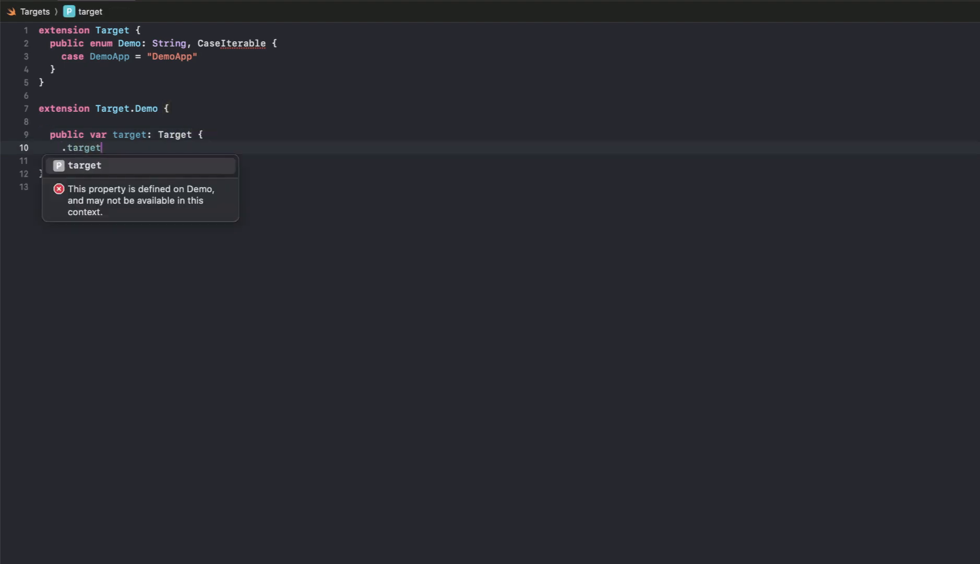
pyautogui.write('(')
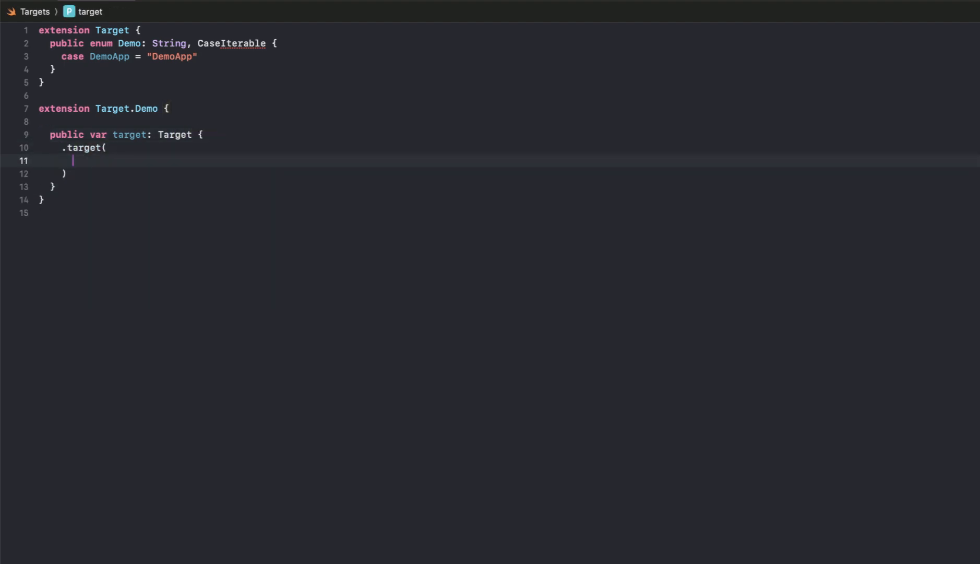
pyautogui.write('name:')
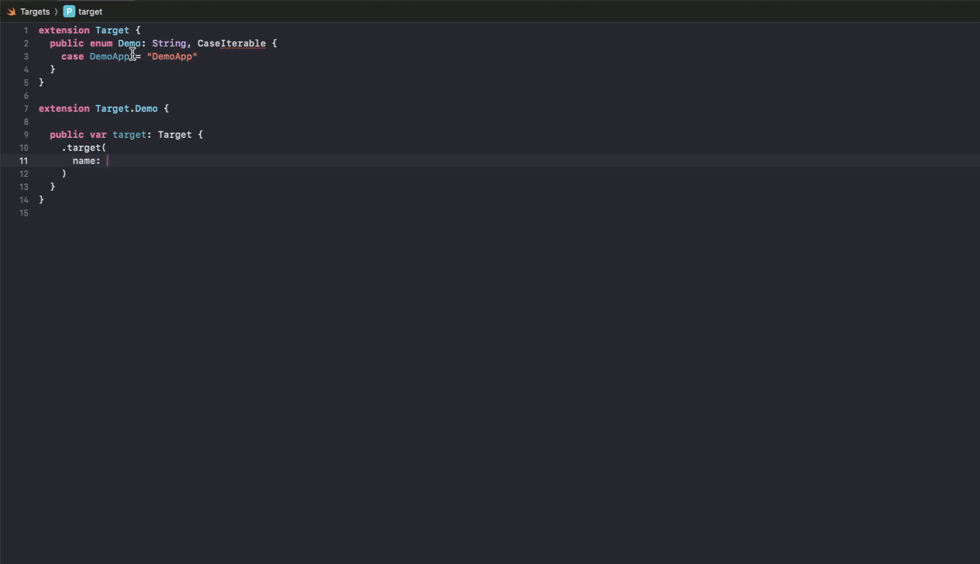
# Add 'private var name: String { rawValue }' to the extension.
pyautogui.write('p')
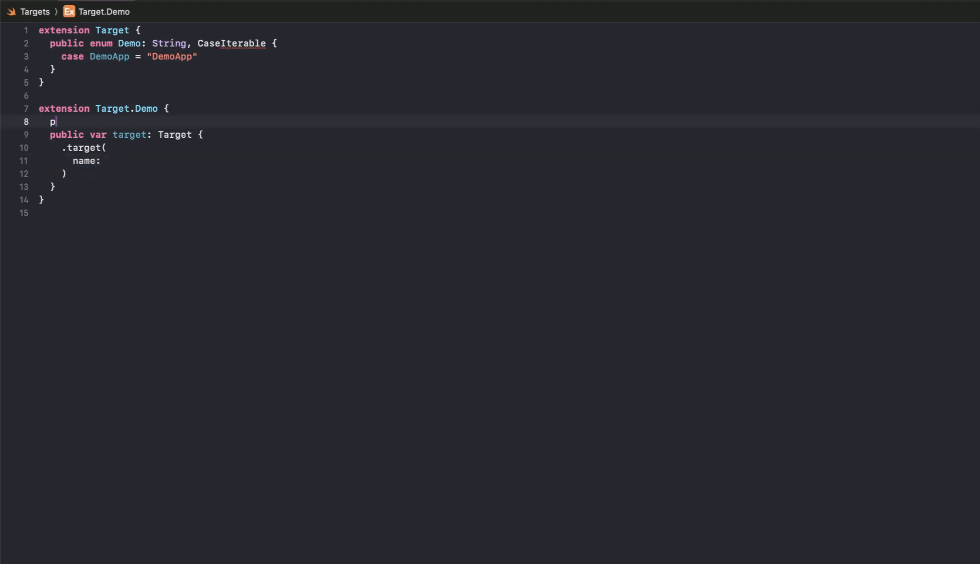
pyautogui.write('rivate')
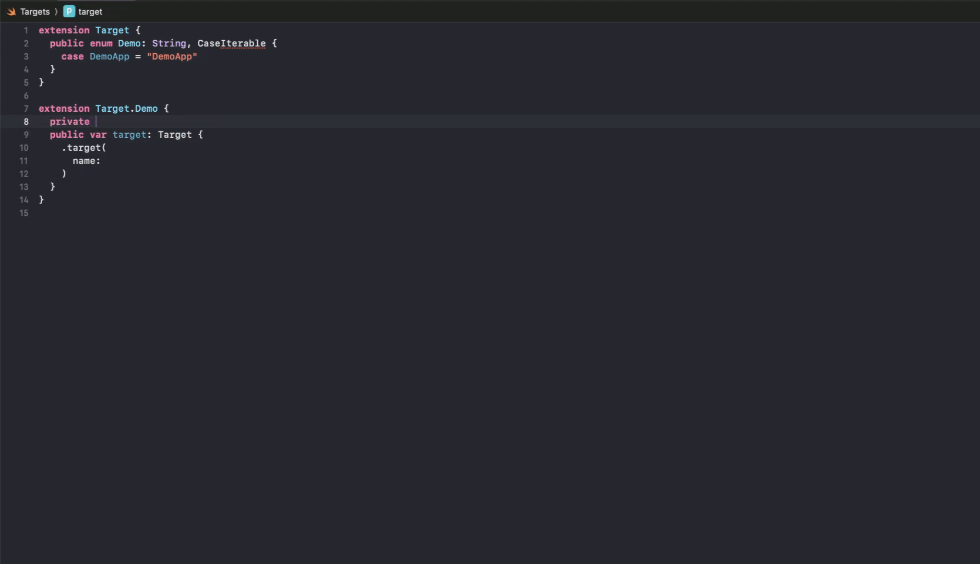
pyautogui.write('var name')
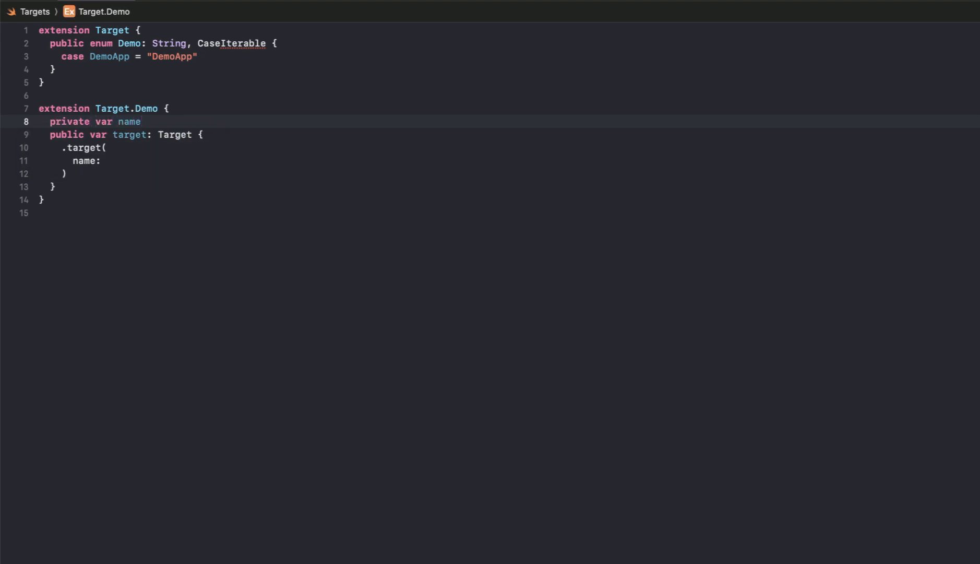
pyautogui.write(': String')
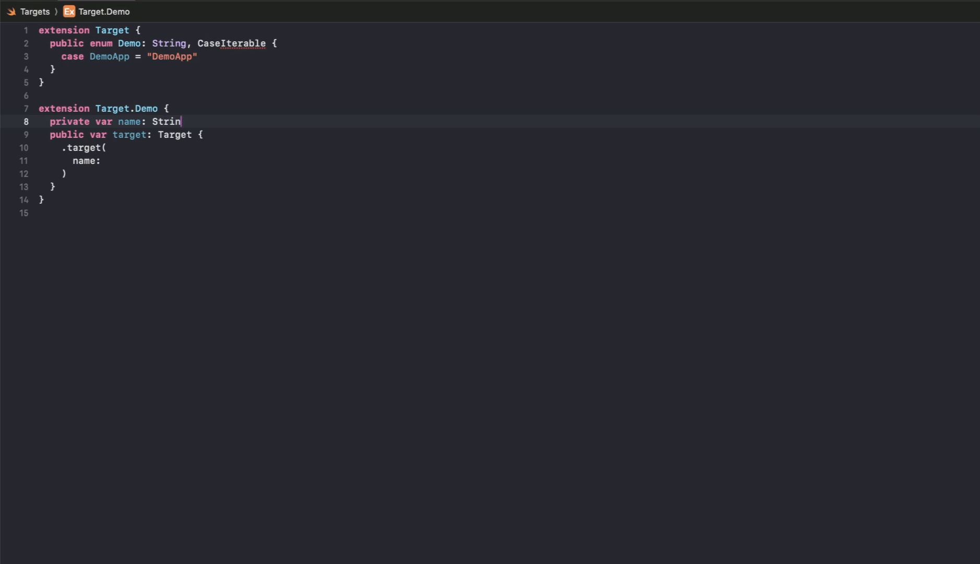
pyautogui.write('g {')
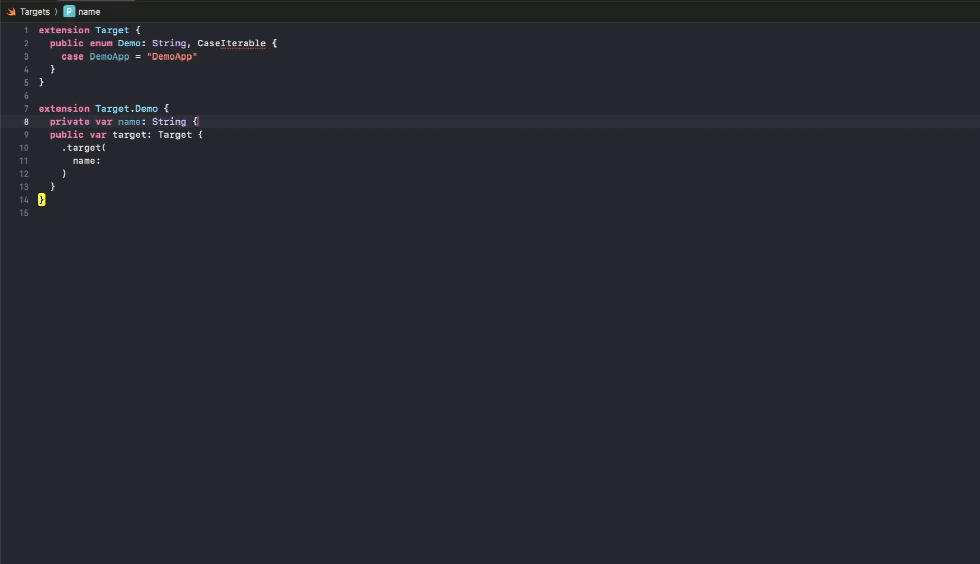
pyautogui.write('rawValue')
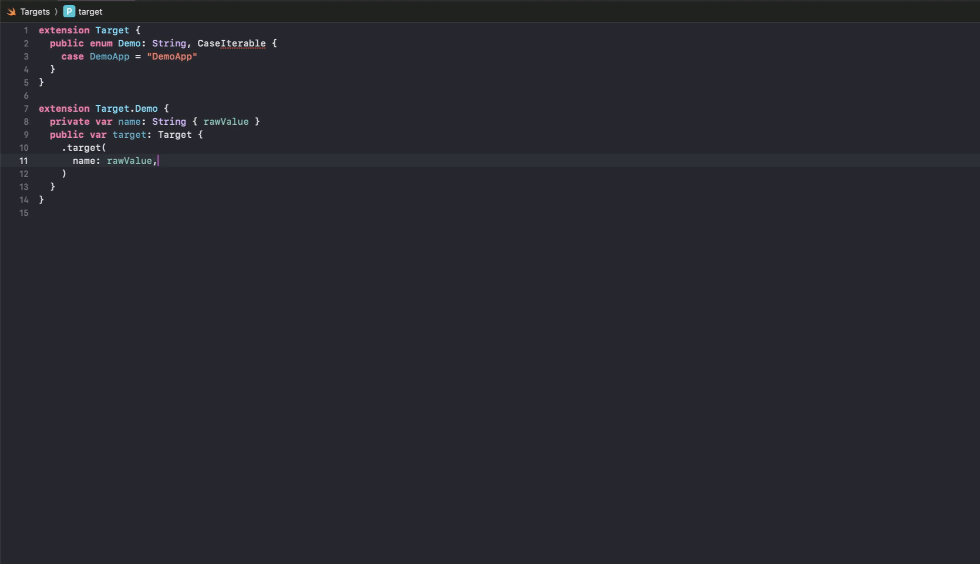
# Add destination: .iOS and product: .app arguments to the .target call.
pyautogui.press('enter')
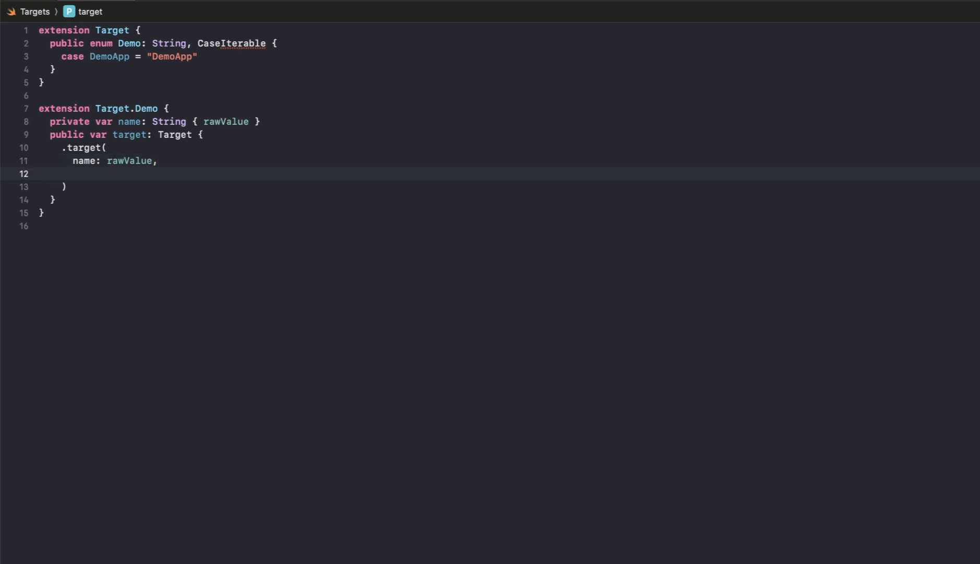
pyautogui.click(73, 173)
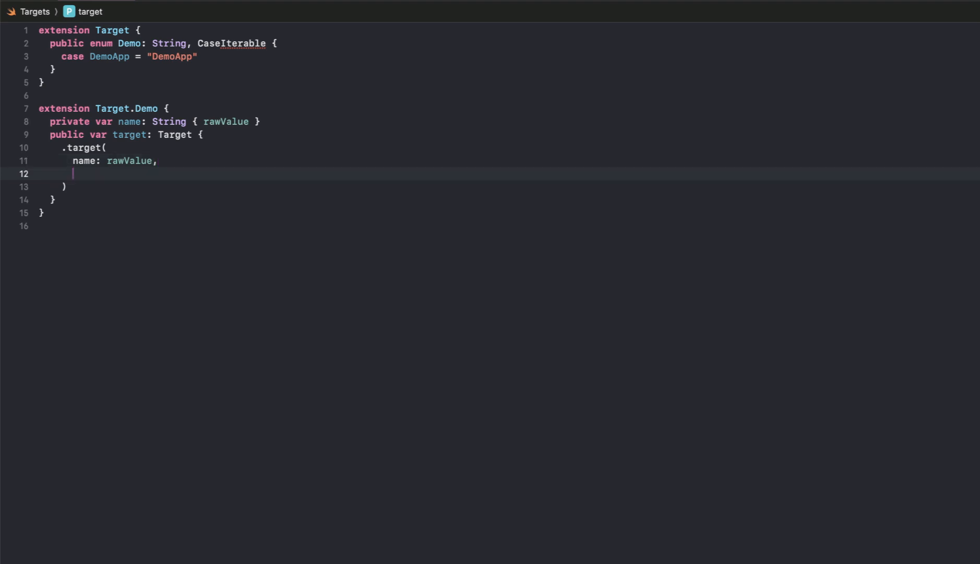
pyautogui.write('destina')
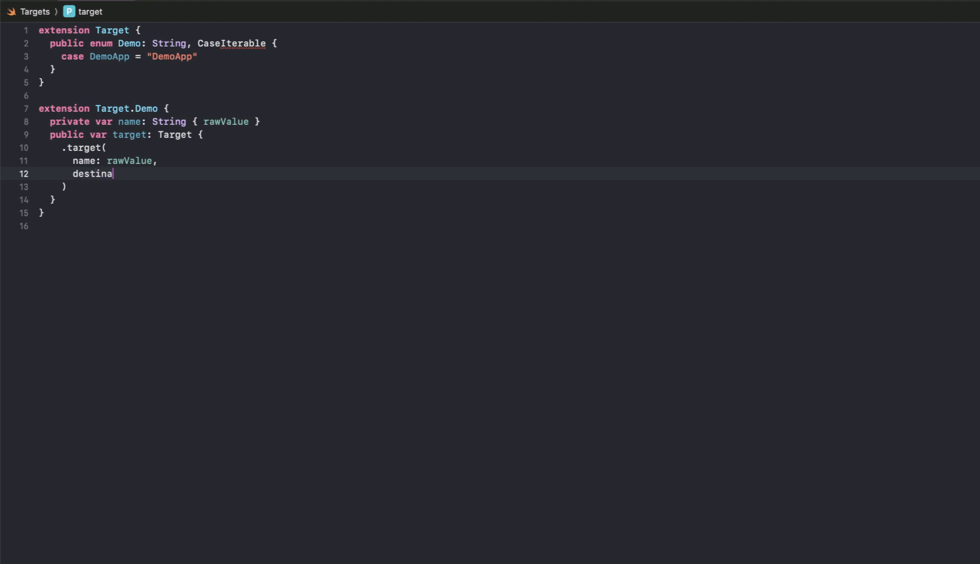
pyautogui.write('tion:')
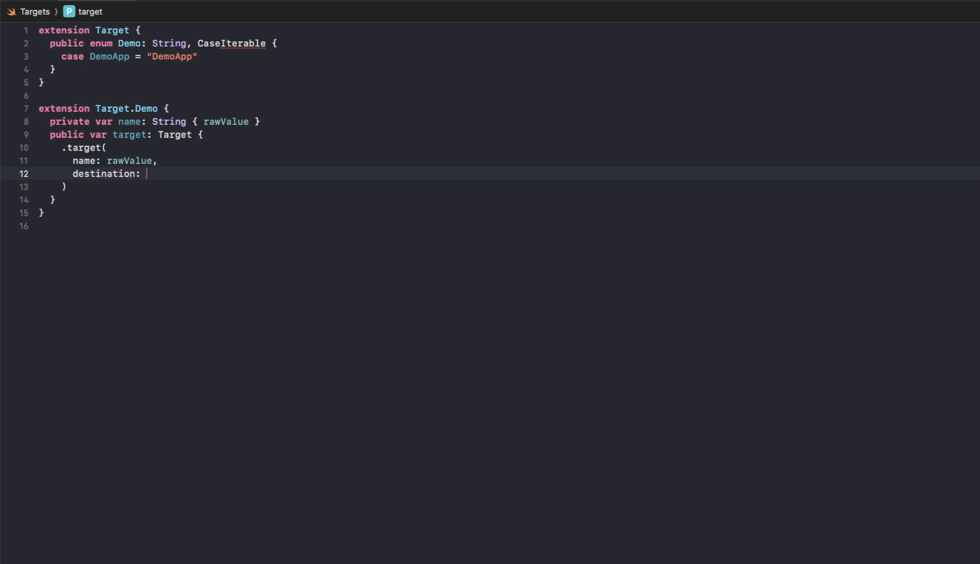
pyautogui.write('.')
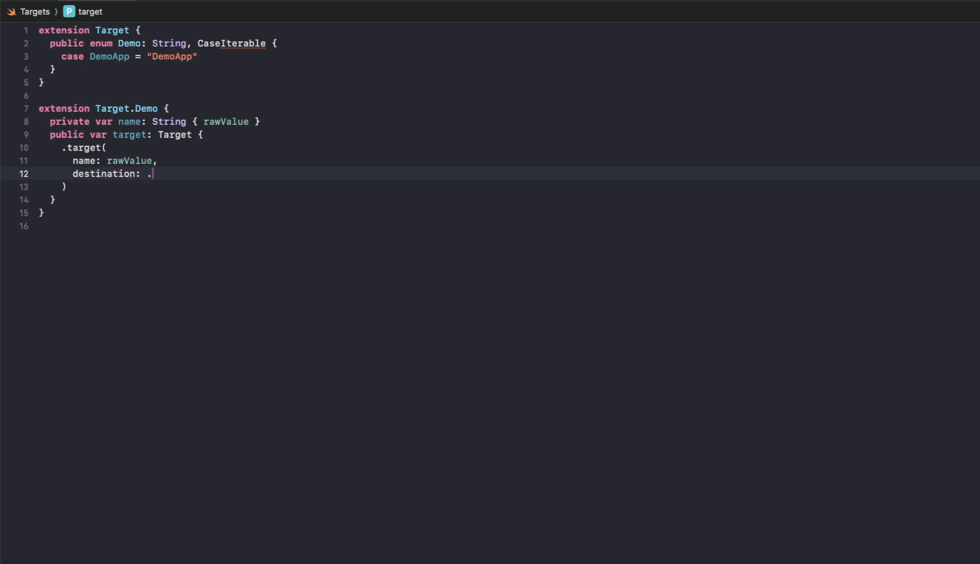
pyautogui.write('iOS,')
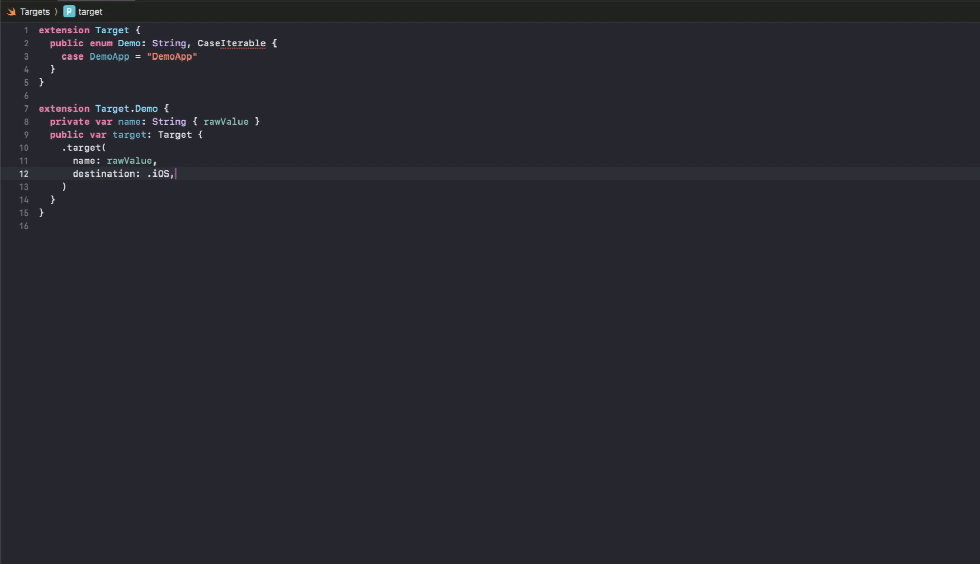
pyautogui.write('product')
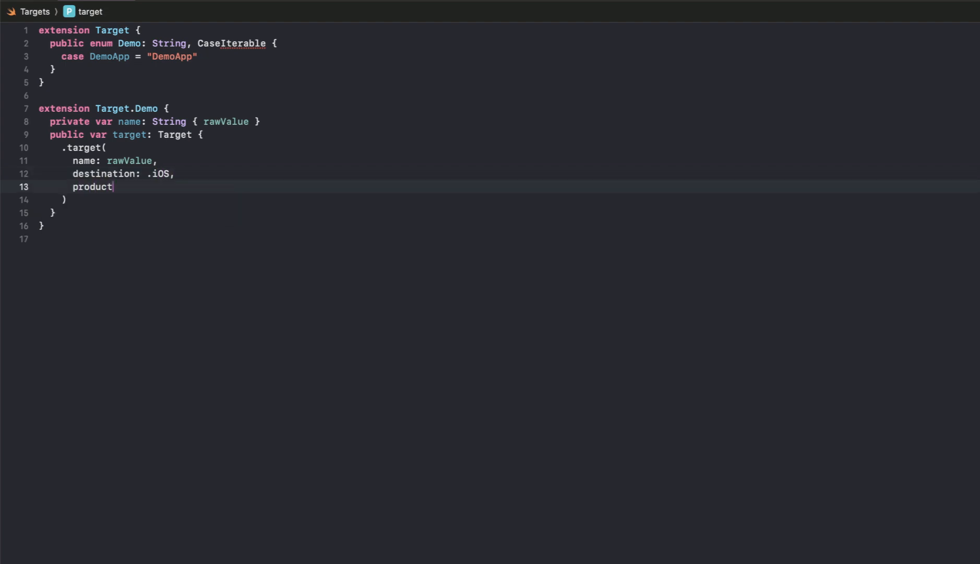
pyautogui.write(': .app,')
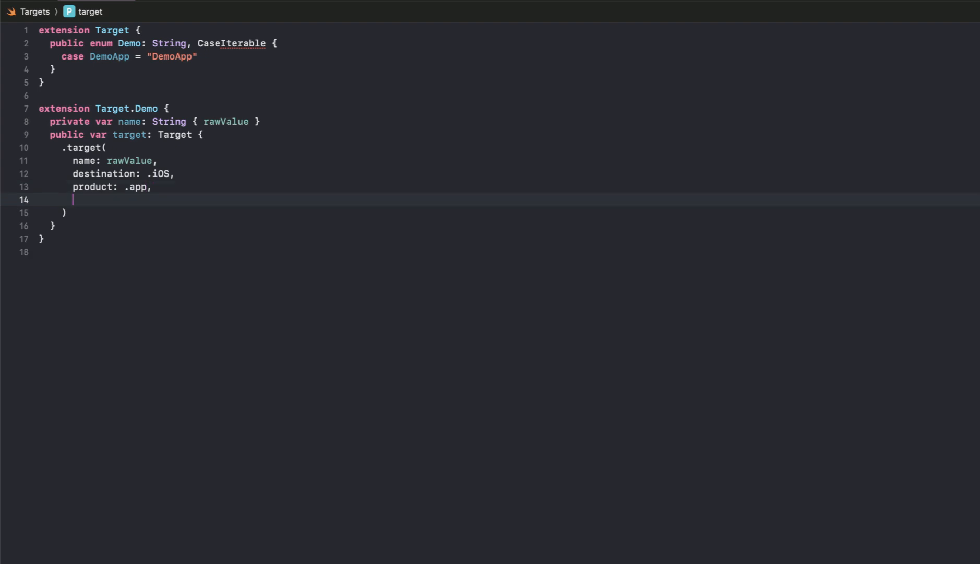
# Begin the deploymentTargets: .iOS( argument.
pyautogui.write('de')
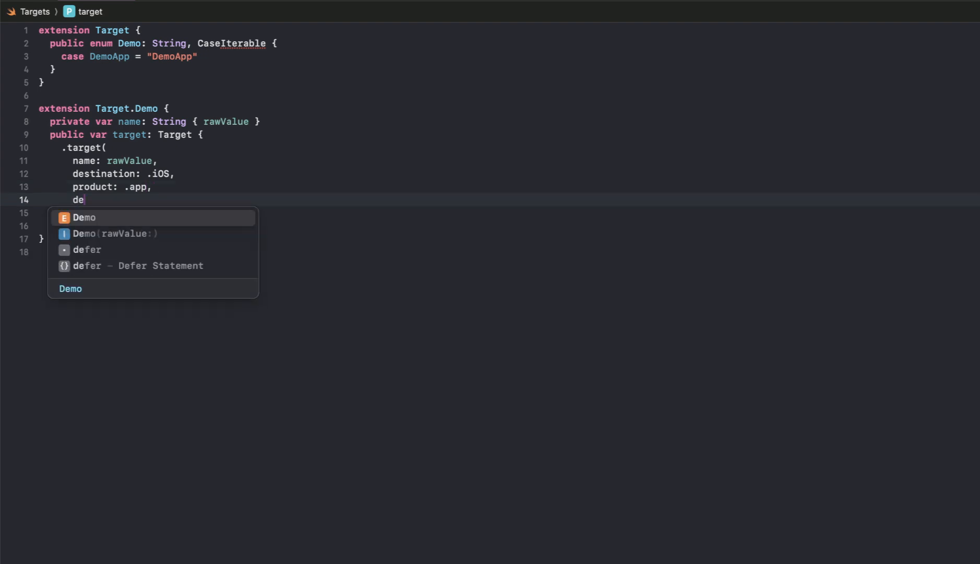
pyautogui.write('deploymentTargets:')
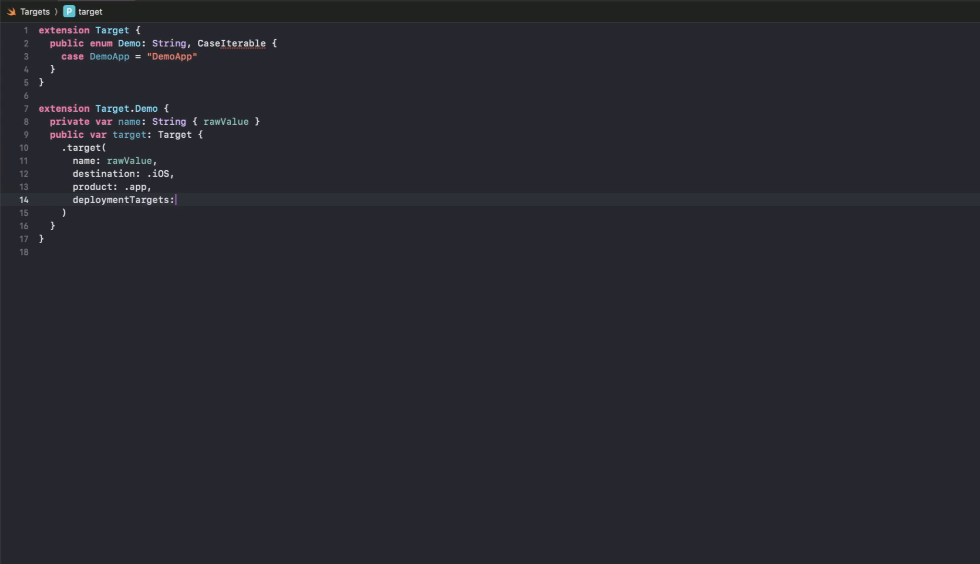
pyautogui.write('.iOS(1)')
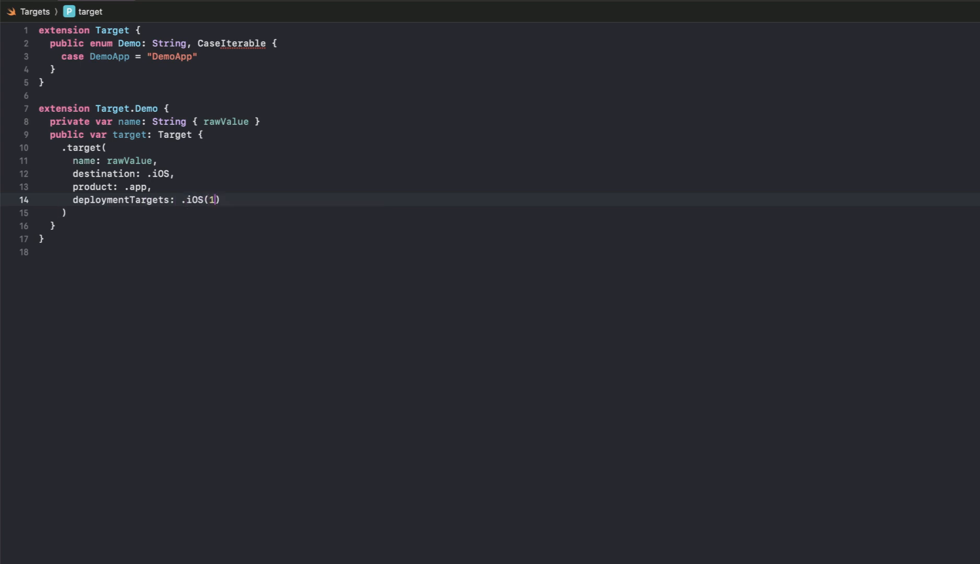
# Complete deploymentTargets .iOS(15) and add sources ["Sources/**"] and resources ["Resources/**"].
pyautogui.write('5')
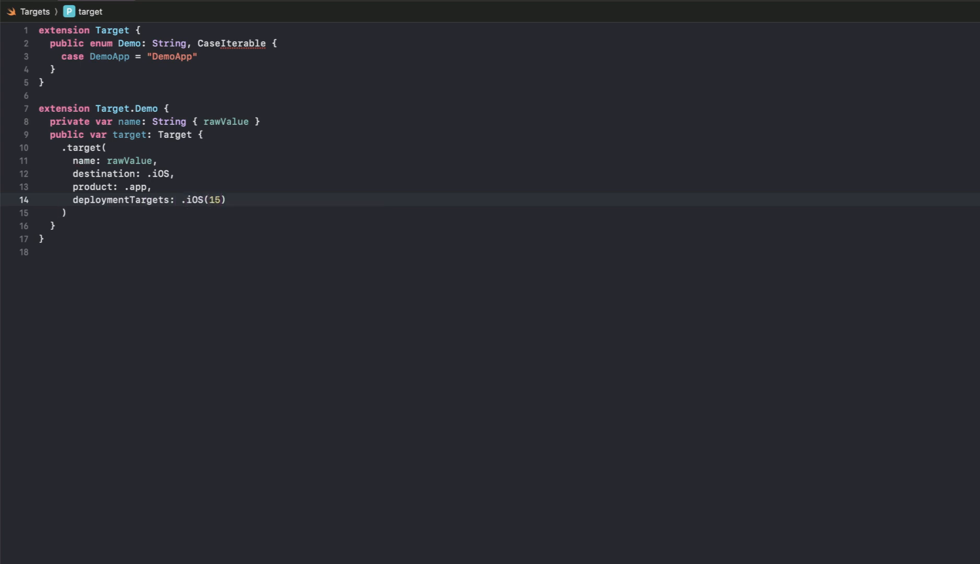
pyautogui.write(',')
pyautogui.press('enter')
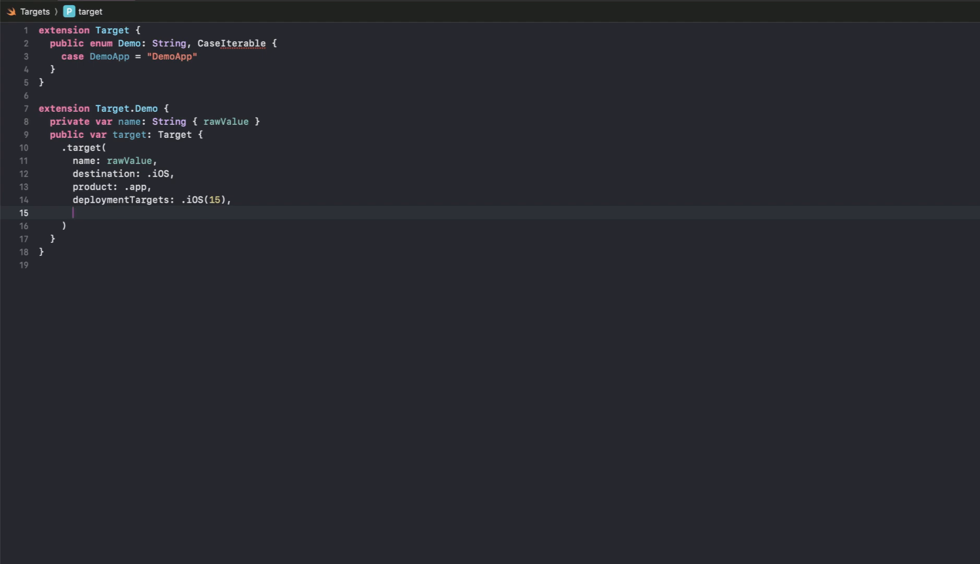
pyautogui.write('sou')
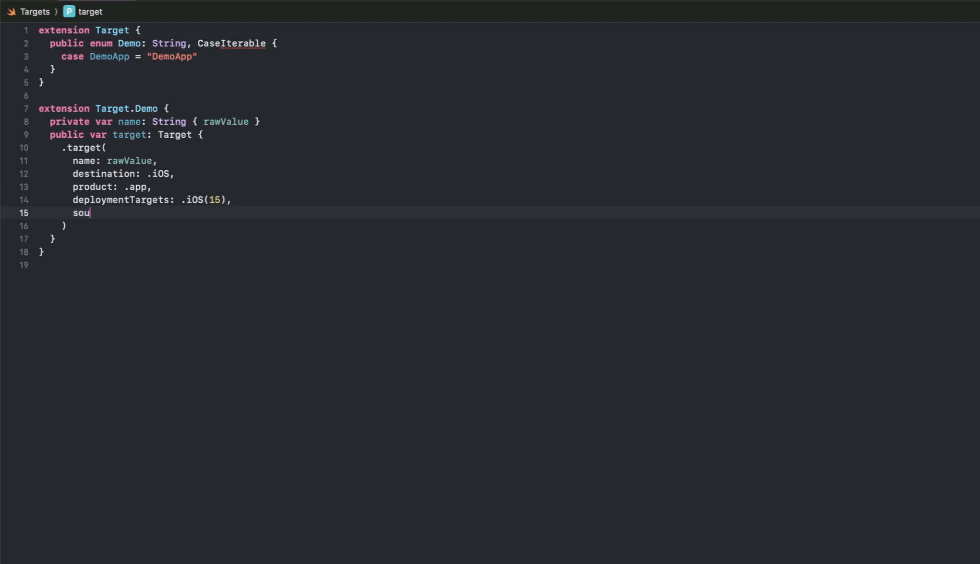
pyautogui.write('rces: ["')
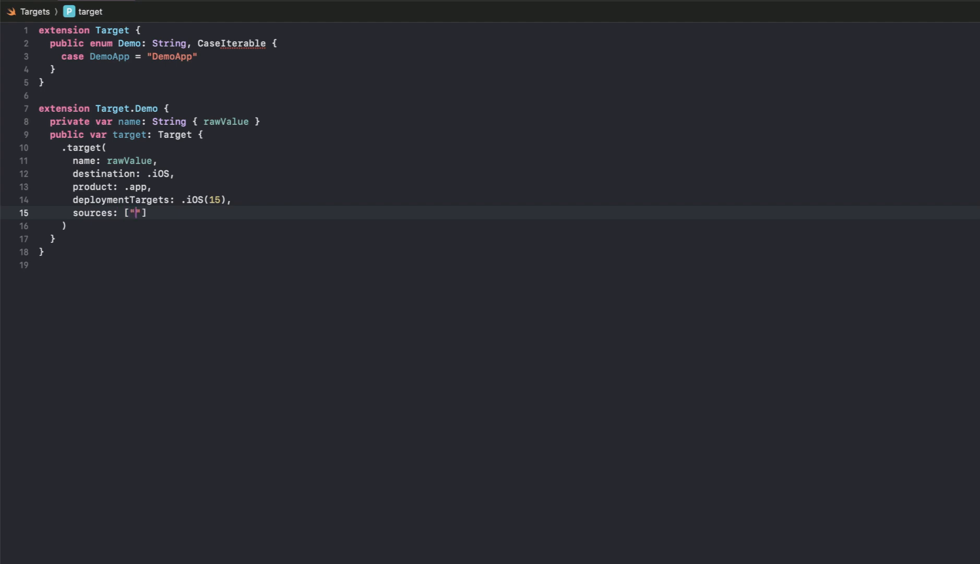
pyautogui.write('Sou')
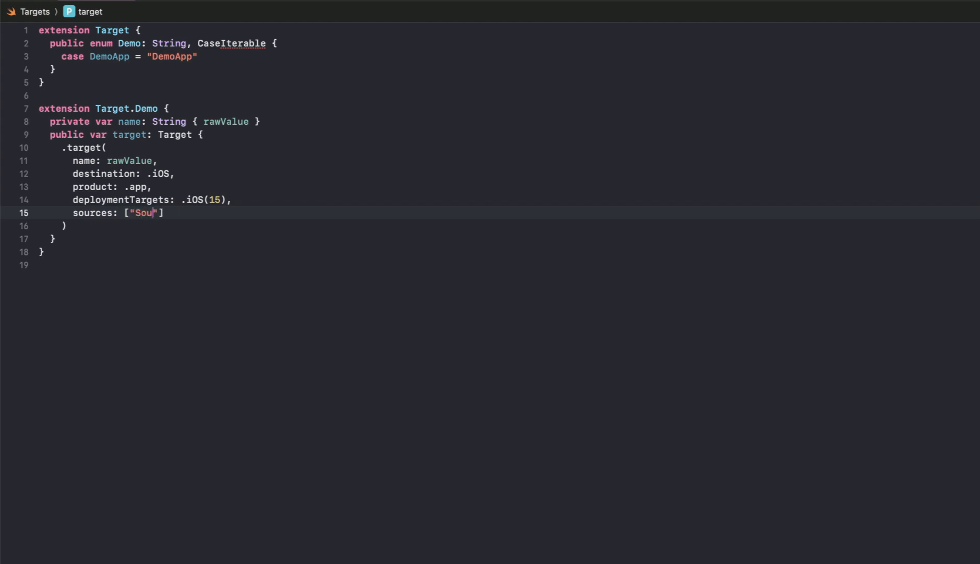
pyautogui.write('rces')
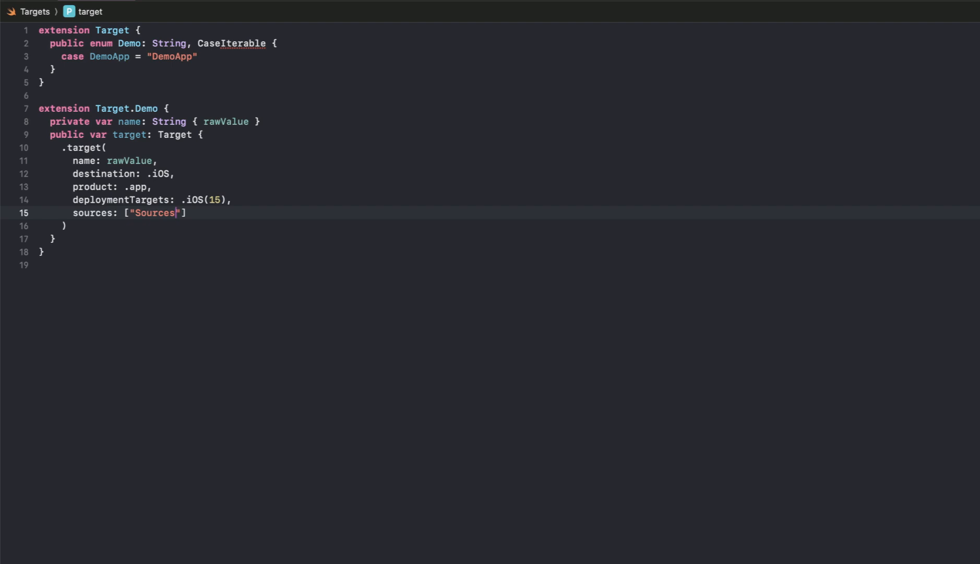
pyautogui.write('/*')
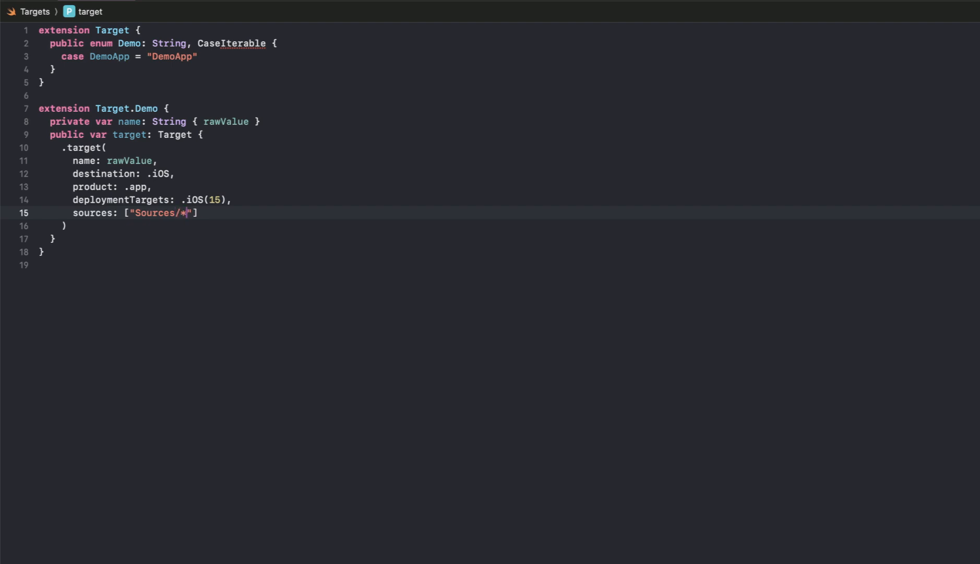
pyautogui.write('*],')
pyautogui.write('resources: ["Resources/**"],')
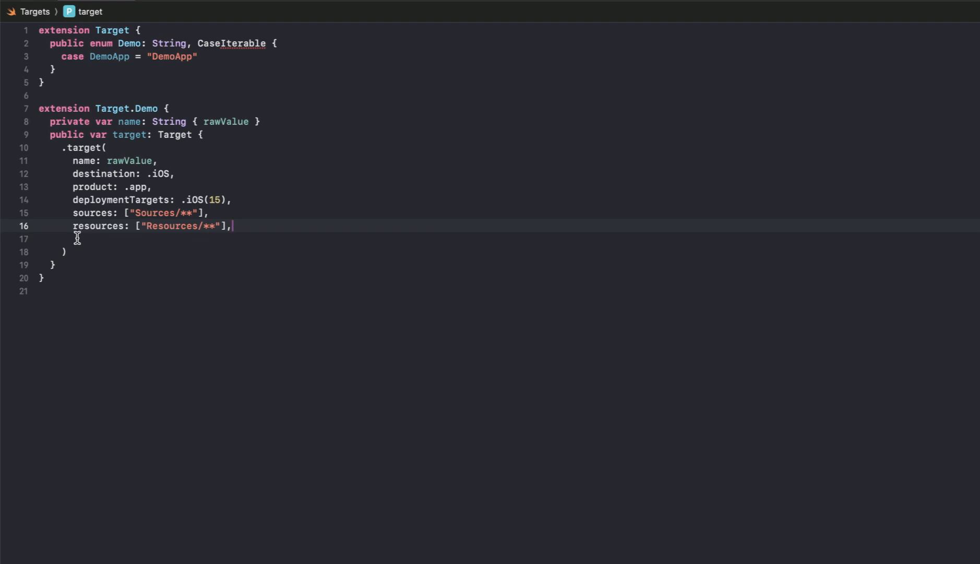
pyautogui.moveTo(78, 244)
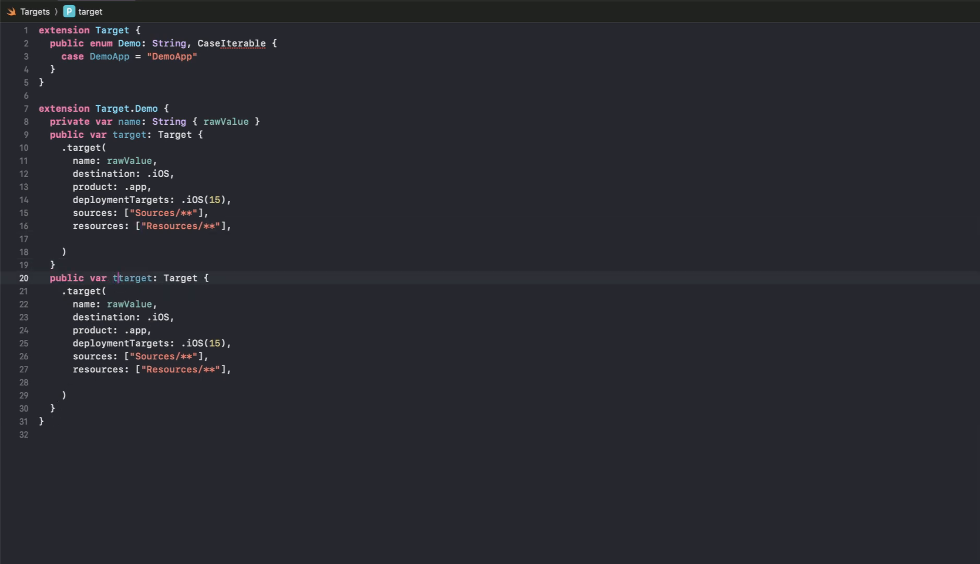
# Add 'let testTargetName = "\(name)Tests"' and use testTargetName as the target's name.
pyautogui.write('estT')
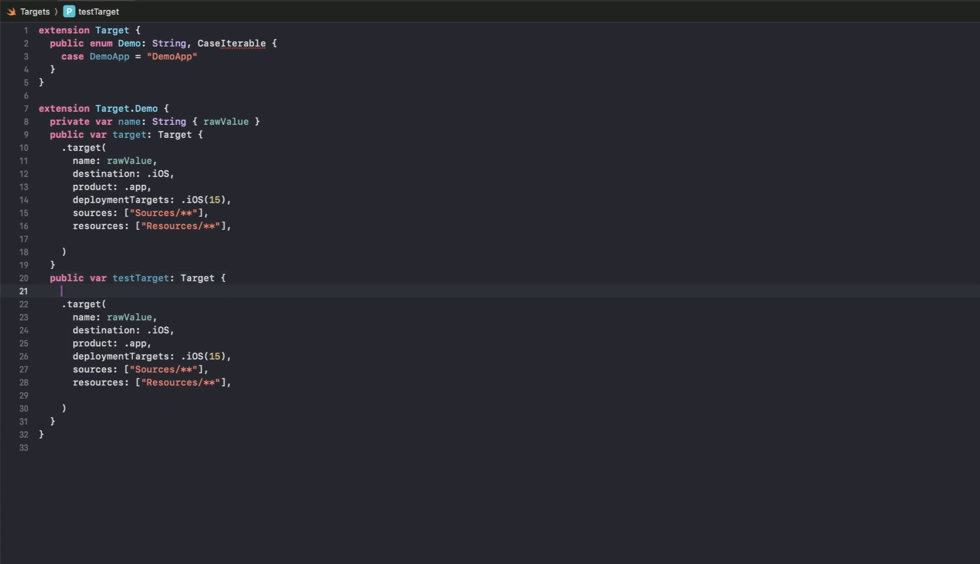
pyautogui.write('let tes')
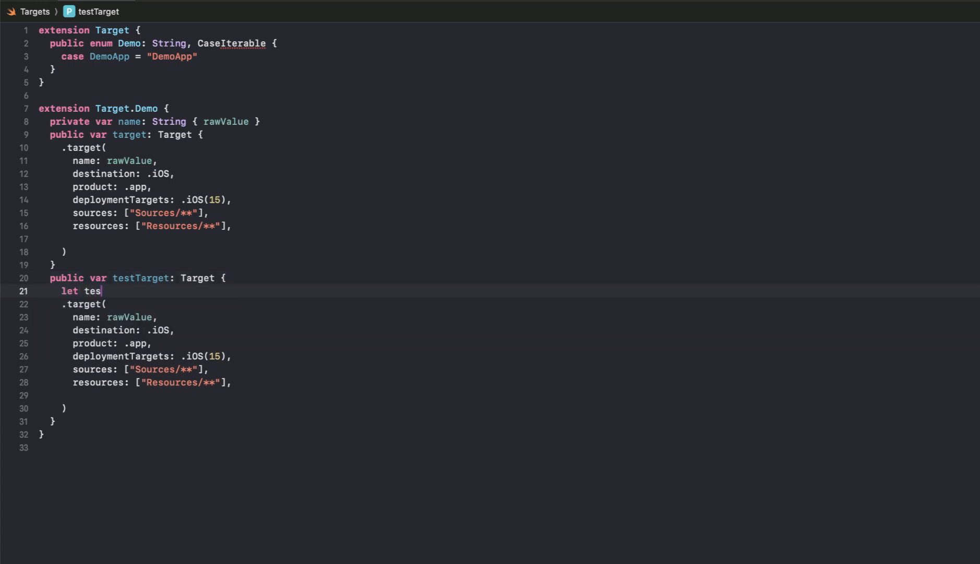
pyautogui.write('tTarget')
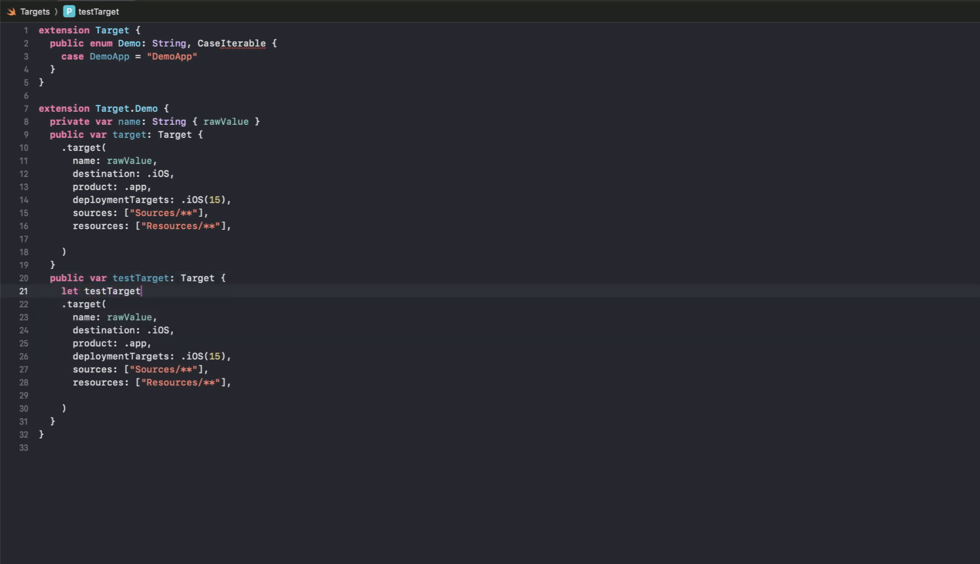
pyautogui.write('Name')
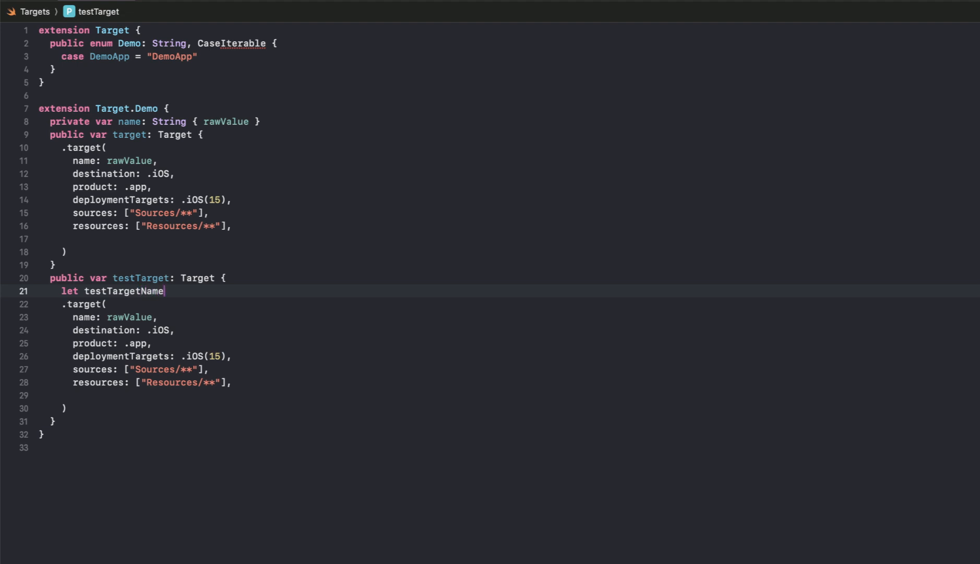
pyautogui.write('= "')
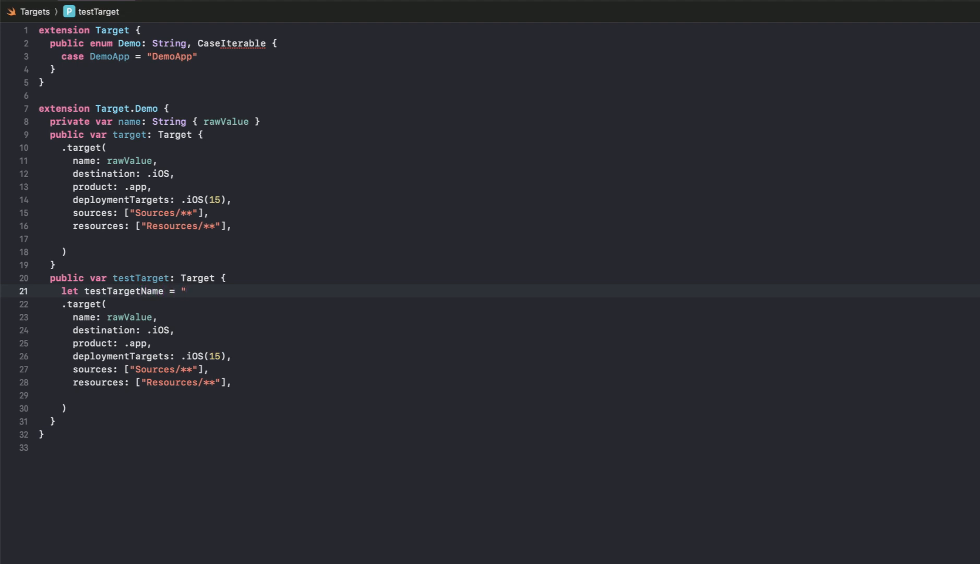
pyautogui.write('\\')
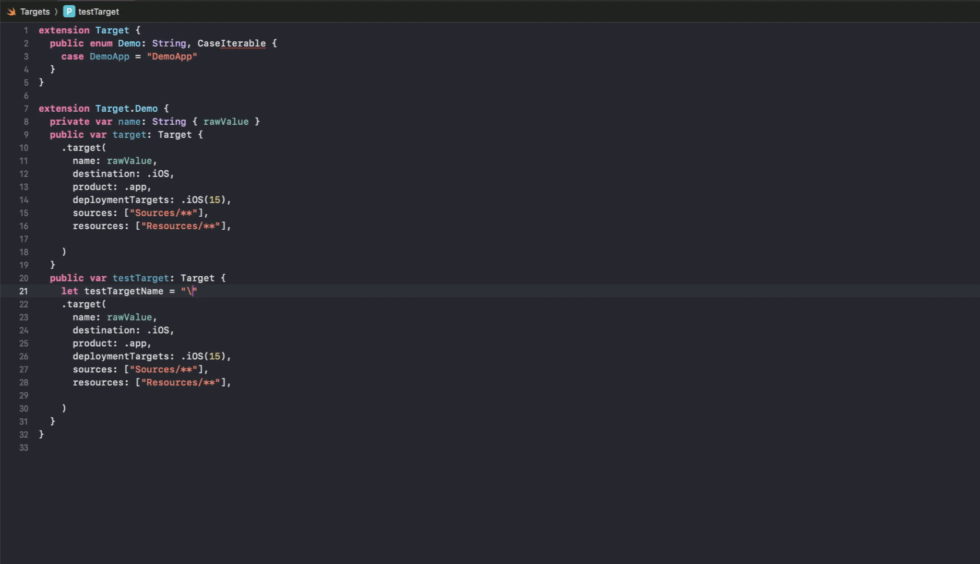
pyautogui.write('(name)')
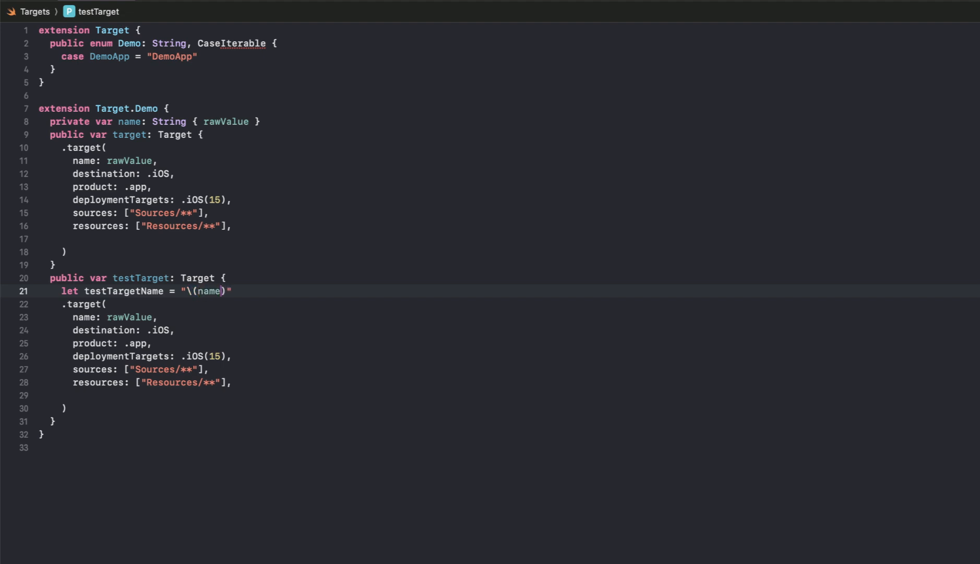
pyautogui.write('Test')
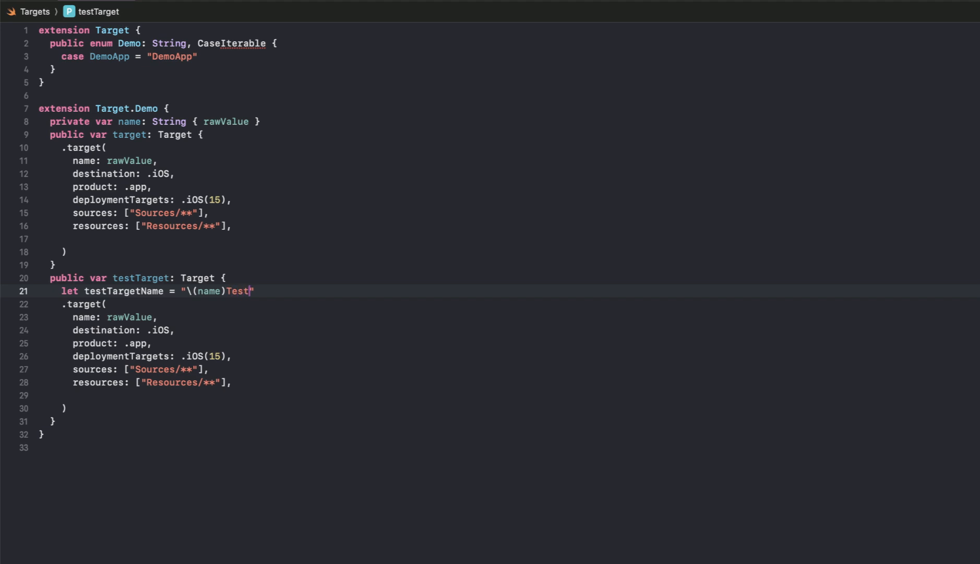
pyautogui.write('s')
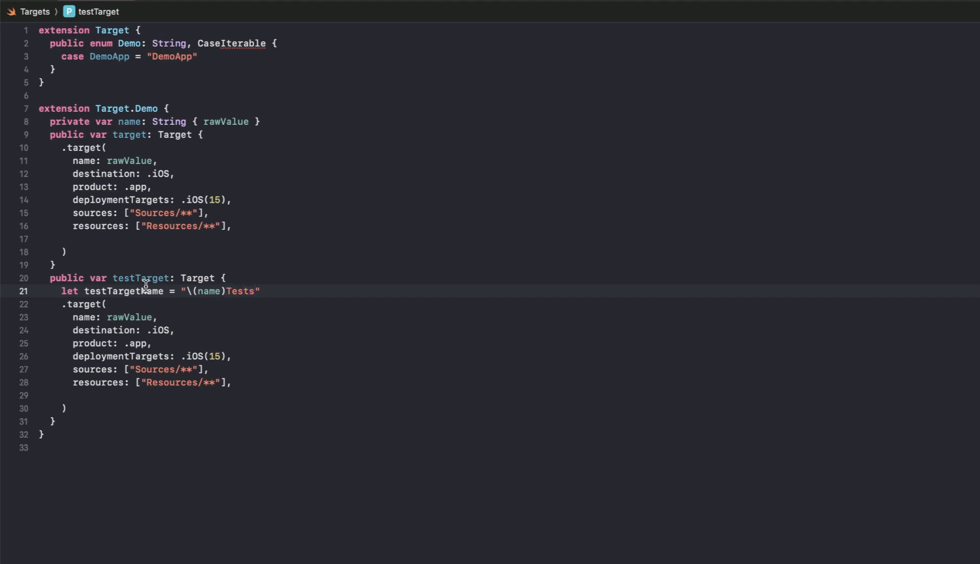
pyautogui.write('testTargetName')
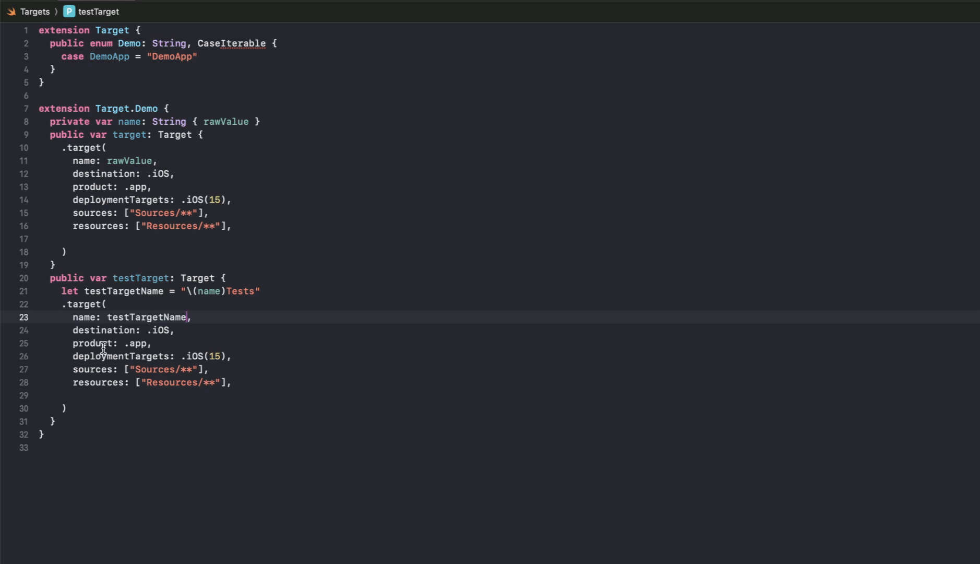
# Change the test target's product to .unitTests and its sources to "Tests/**".
pyautogui.doubleClick(135, 343)
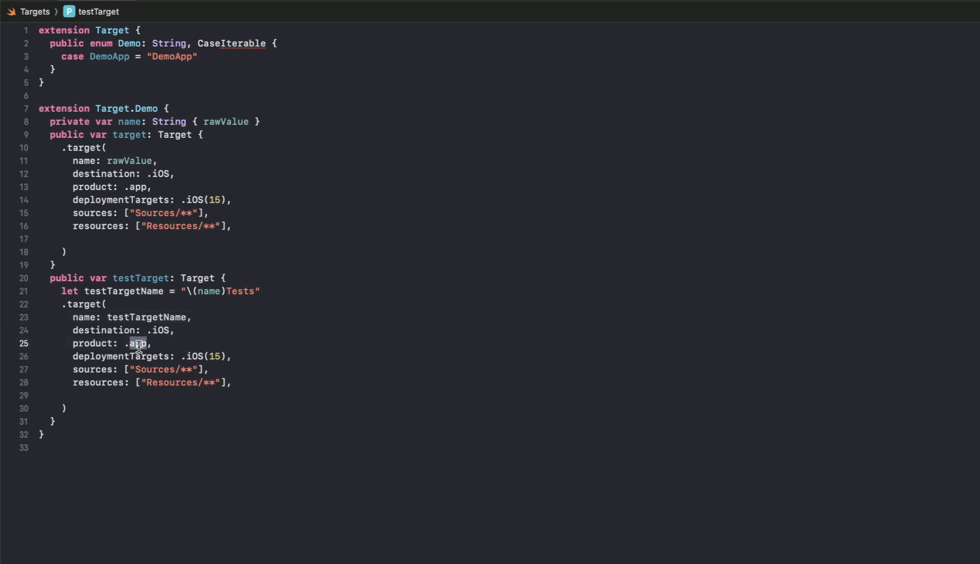
pyautogui.write('unit')
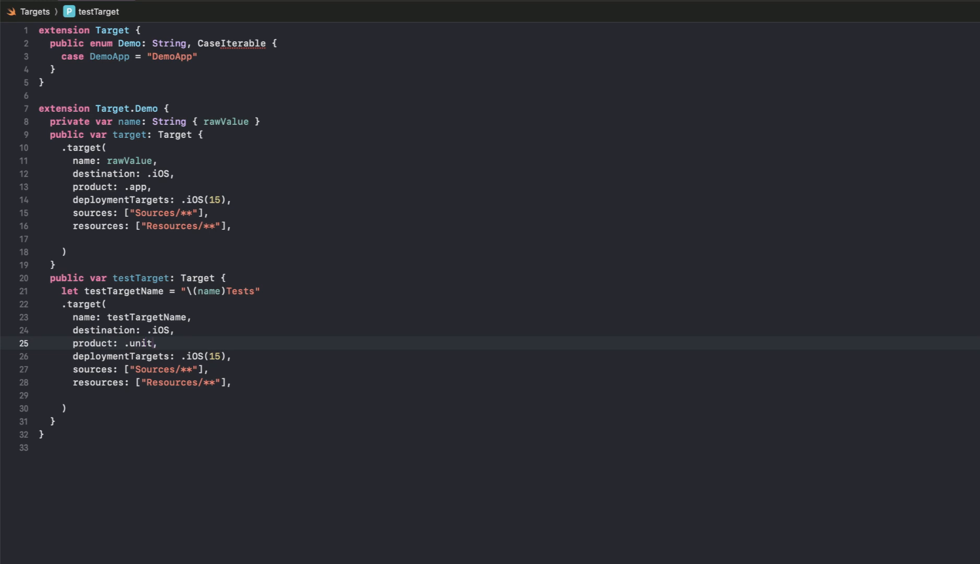
pyautogui.write('Tests')
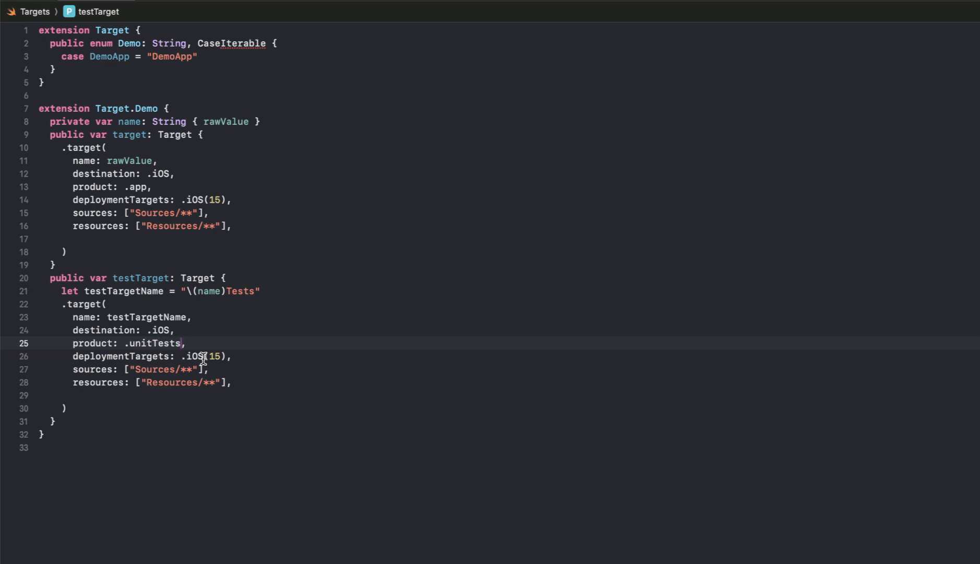
pyautogui.doubleClick(155, 368)
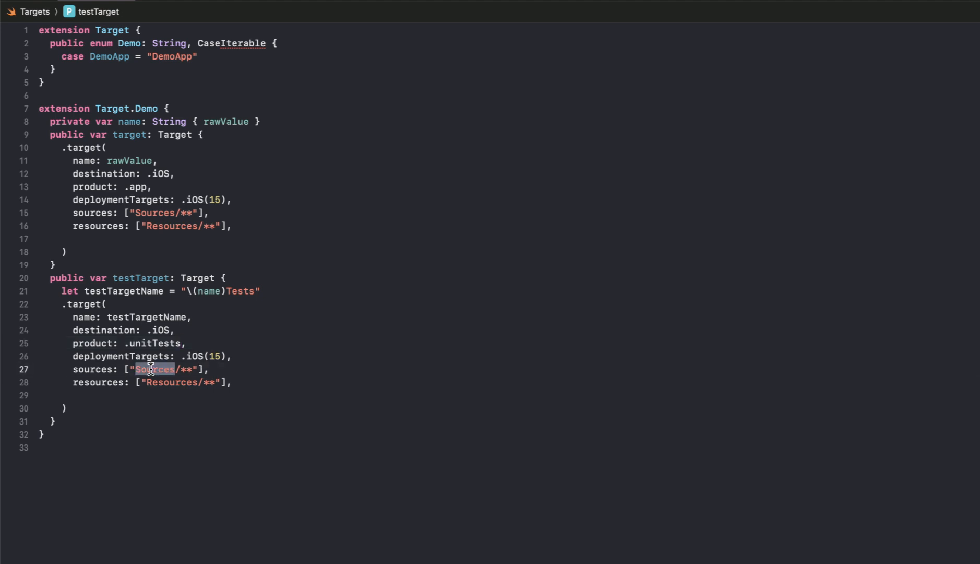
pyautogui.write('Tests')
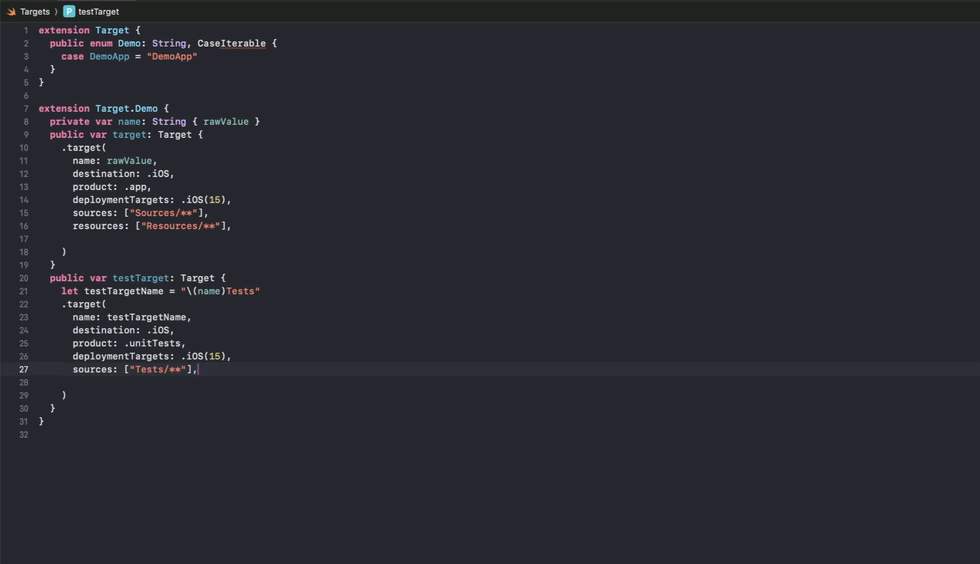
pyautogui.moveTo(171, 387)
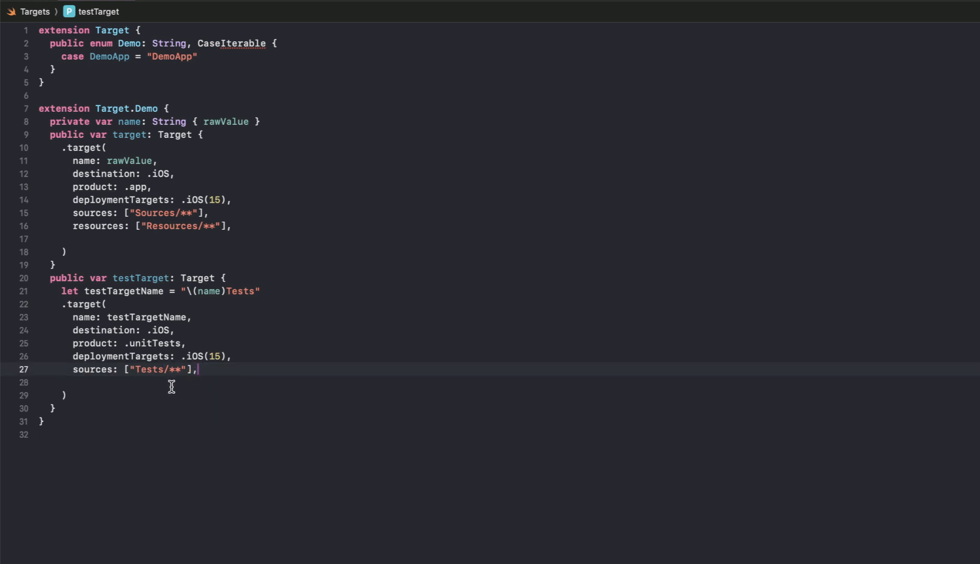
pyautogui.moveTo(89, 376)
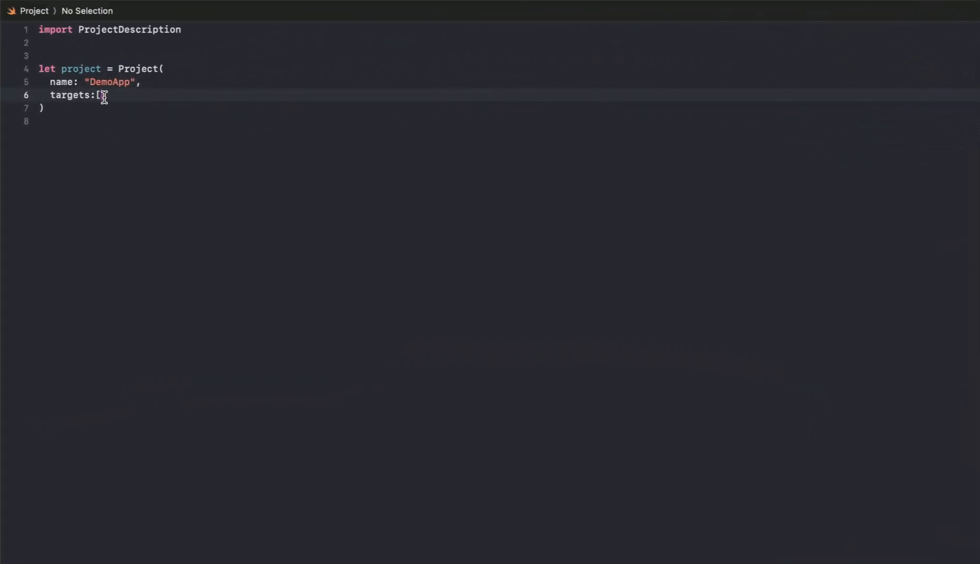
# Add .Demo.DemoApp.target and a second .Demo.DemoApp.testTarget entry to the targets array.
pyautogui.press('enter')
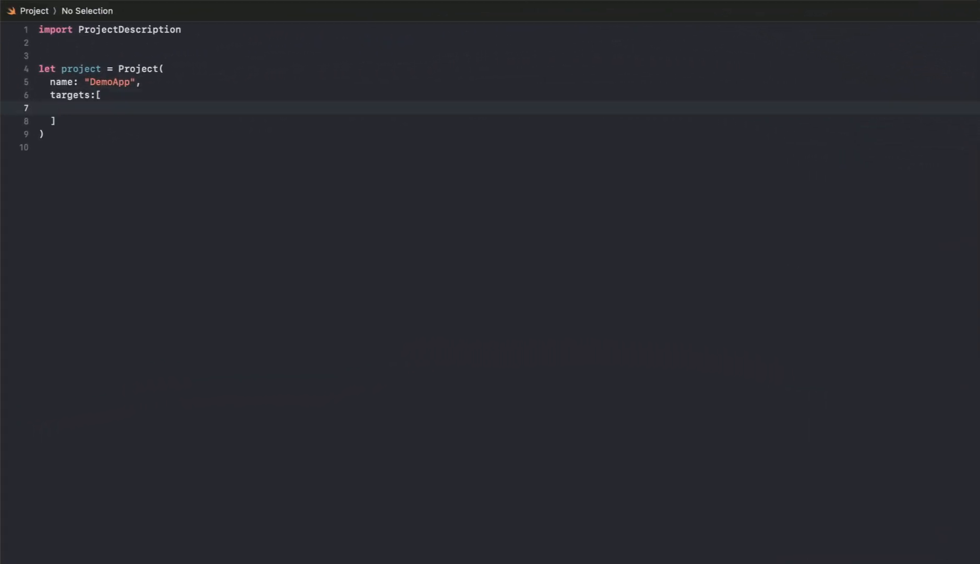
pyautogui.write('.Demo.')
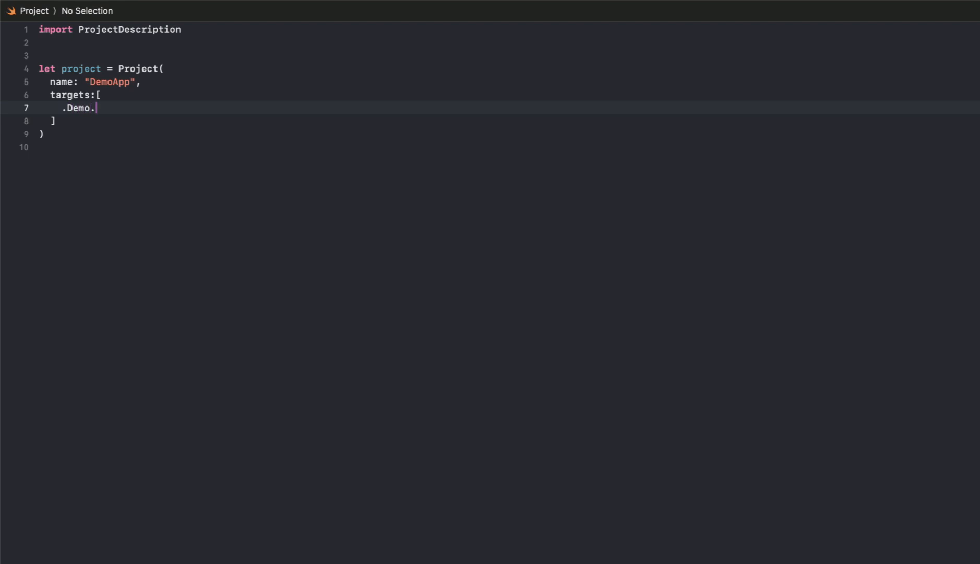
pyautogui.write('DemoAp')
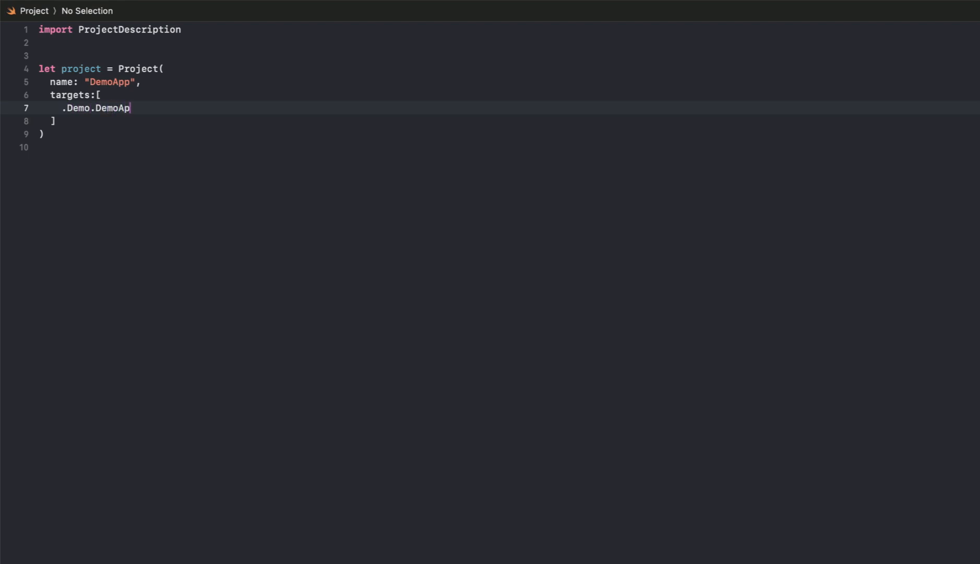
pyautogui.write('p.targe')
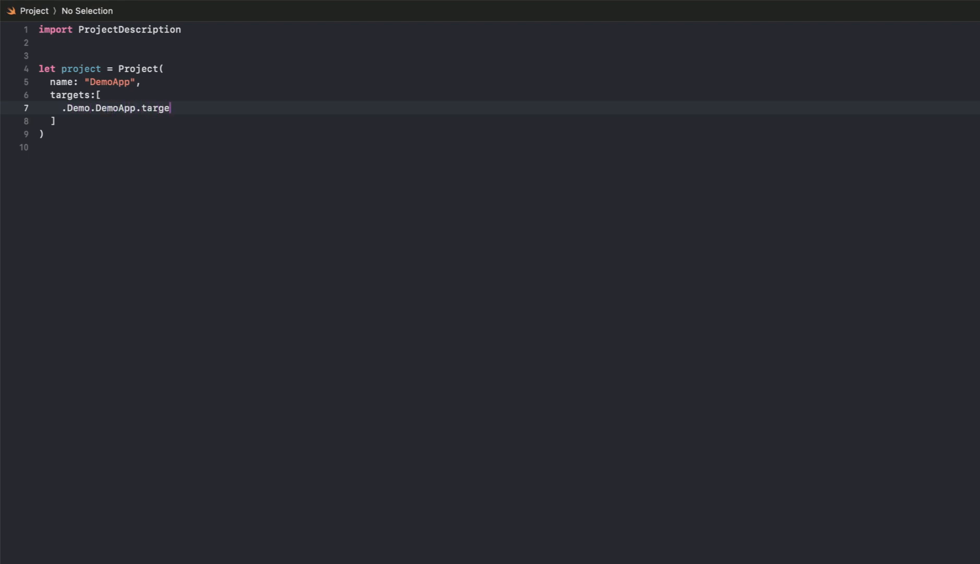
pyautogui.write('t')
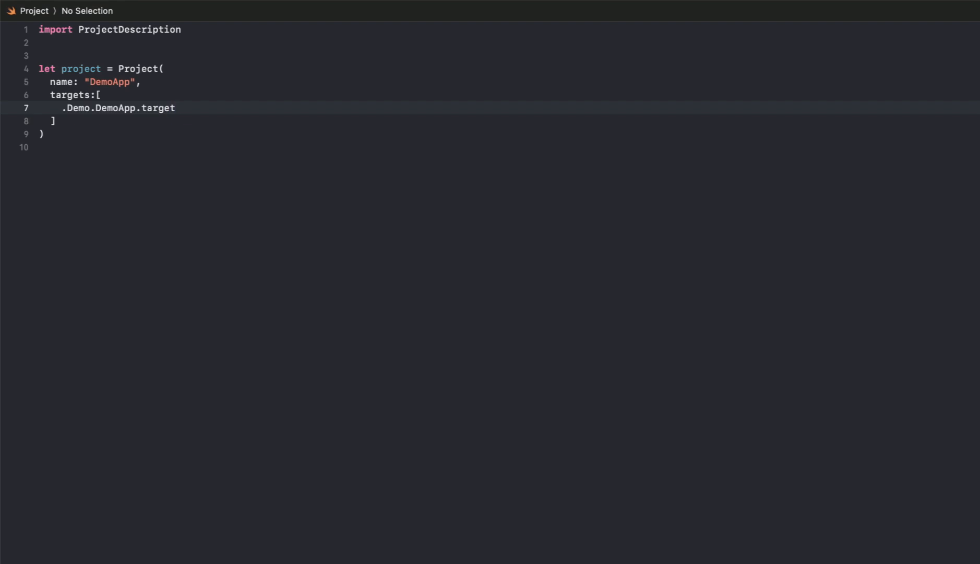
pyautogui.write('.')
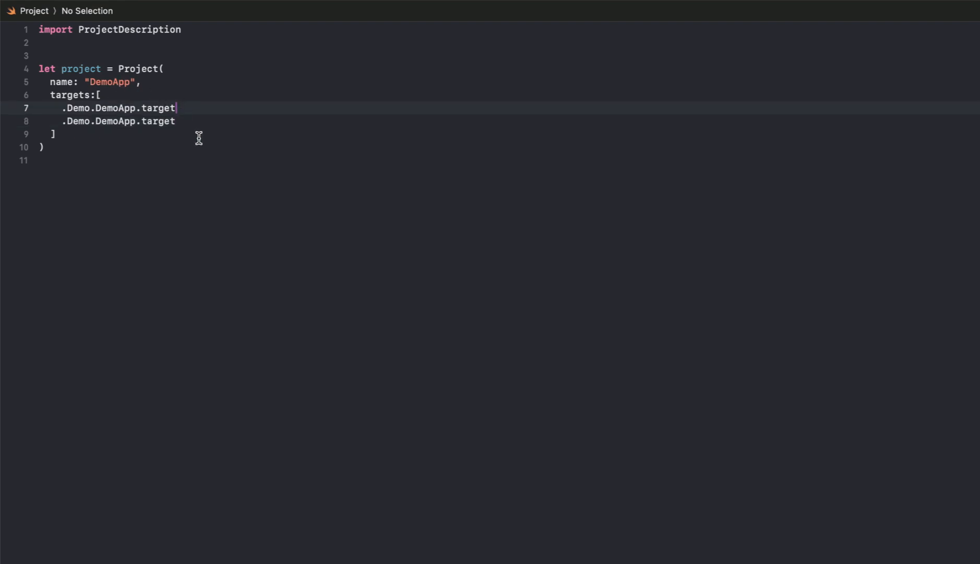
pyautogui.write(',')
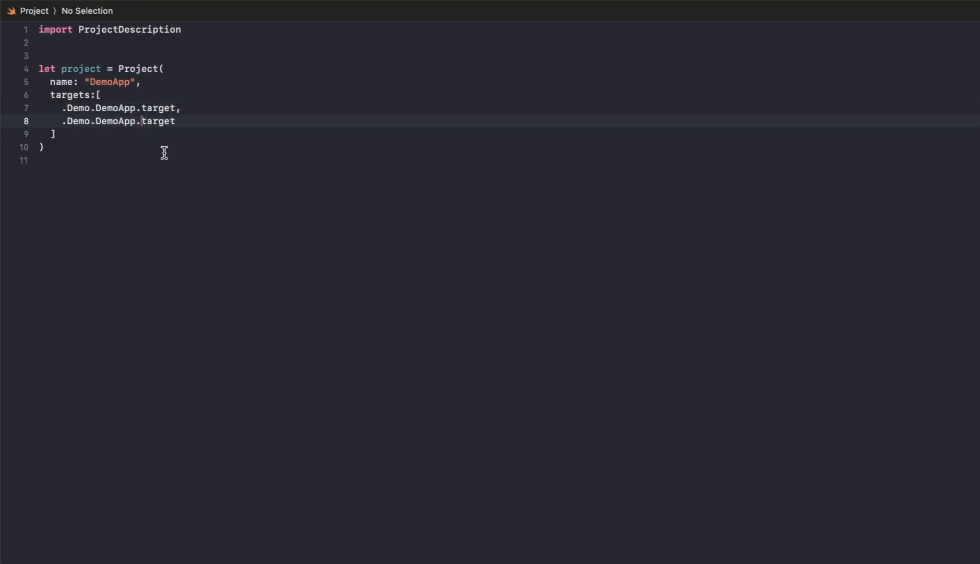
pyautogui.write('test')
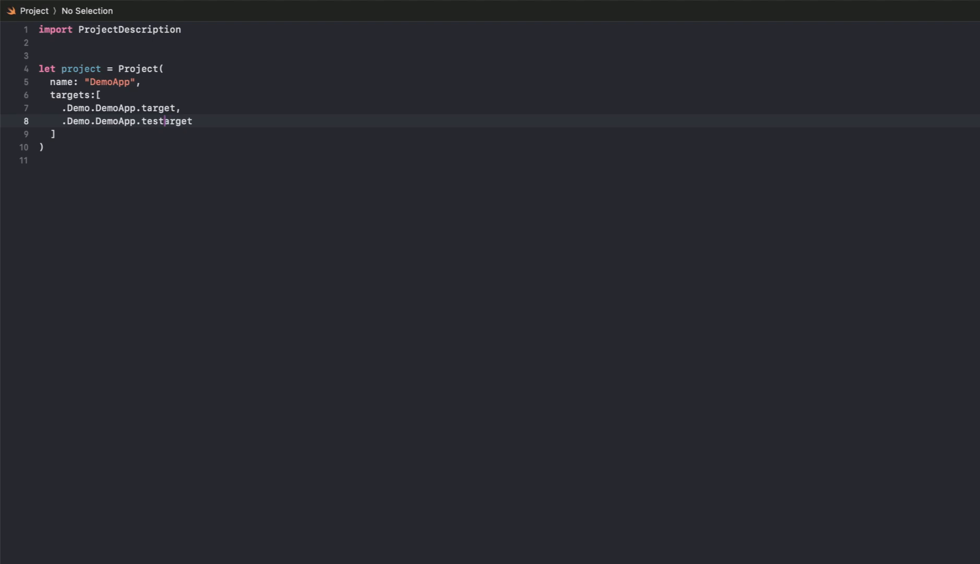